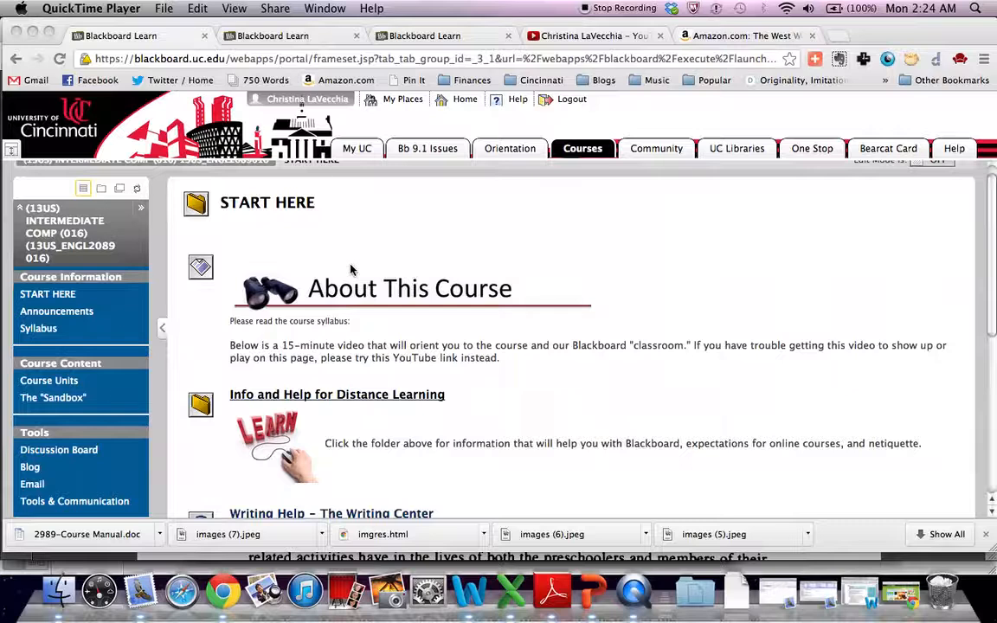
Go to the Info and Help for Distance Learning folder and into its Blackboard Help folder.
scroll(down, 3)
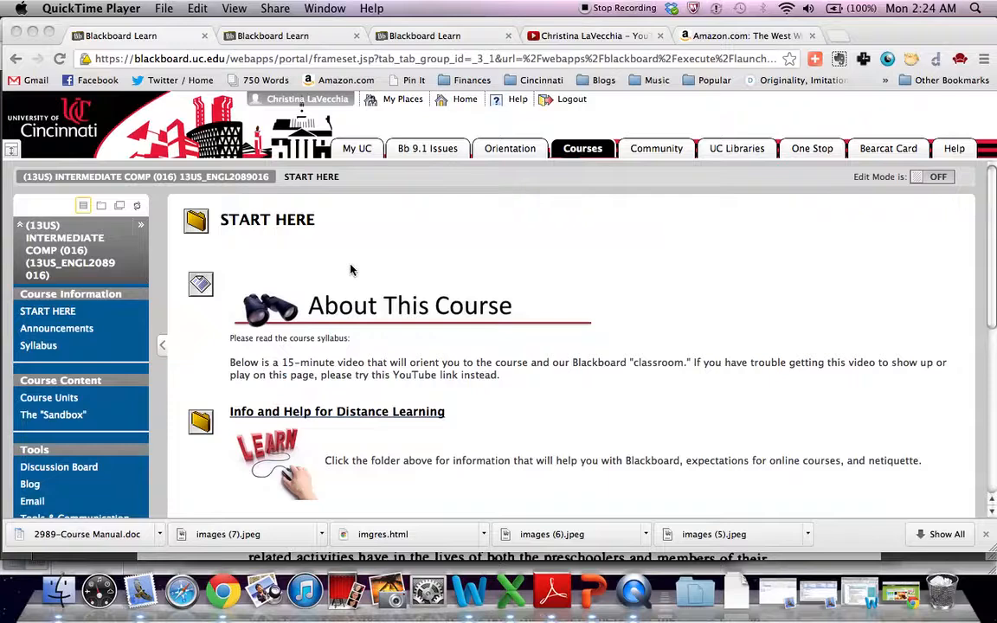
mouse_move(348, 270)
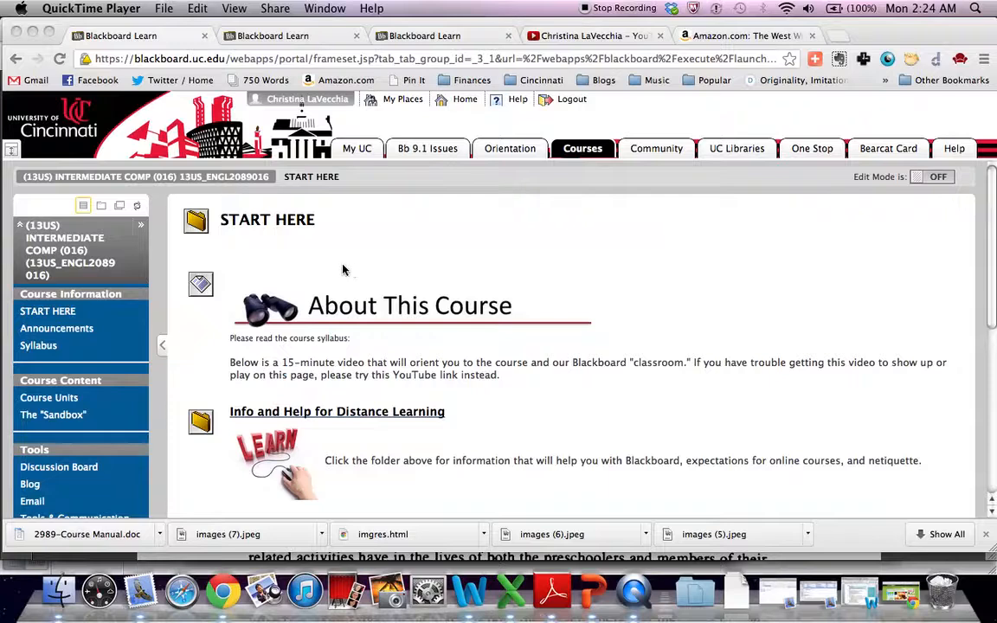
scroll(down, 3)
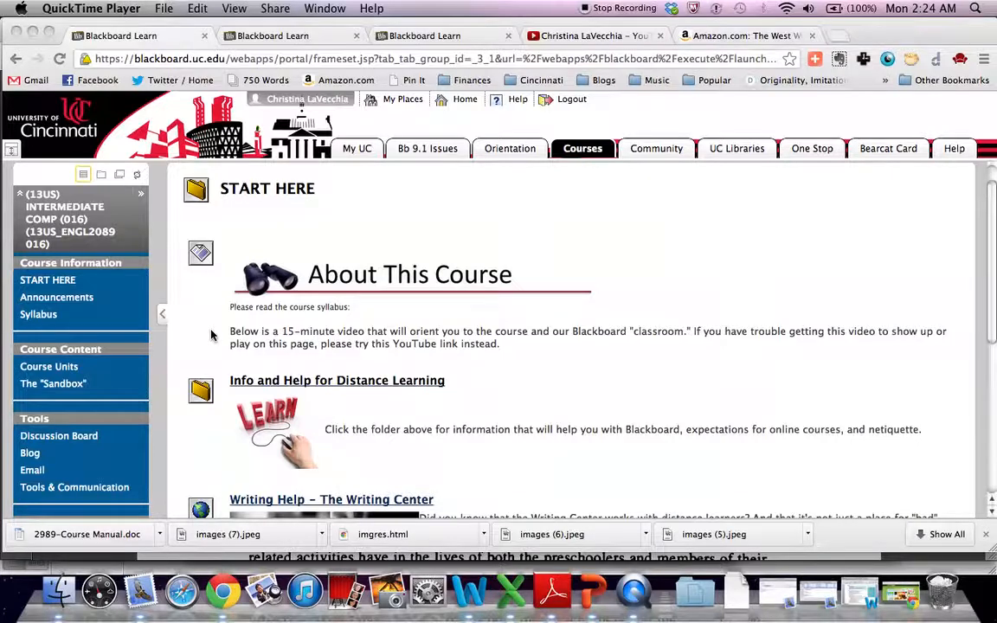
mouse_move(169, 336)
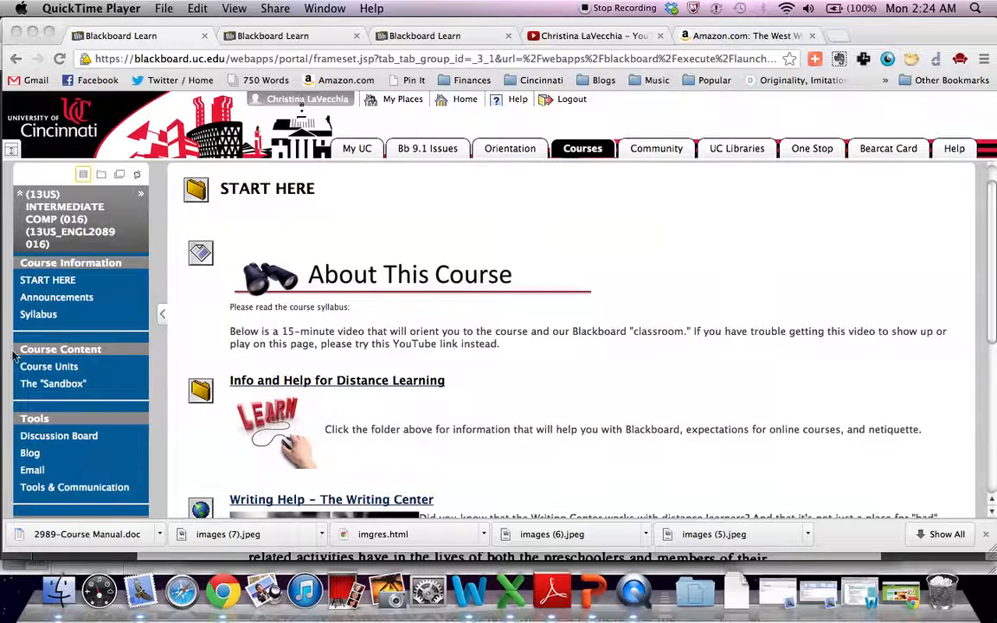
mouse_move(190, 481)
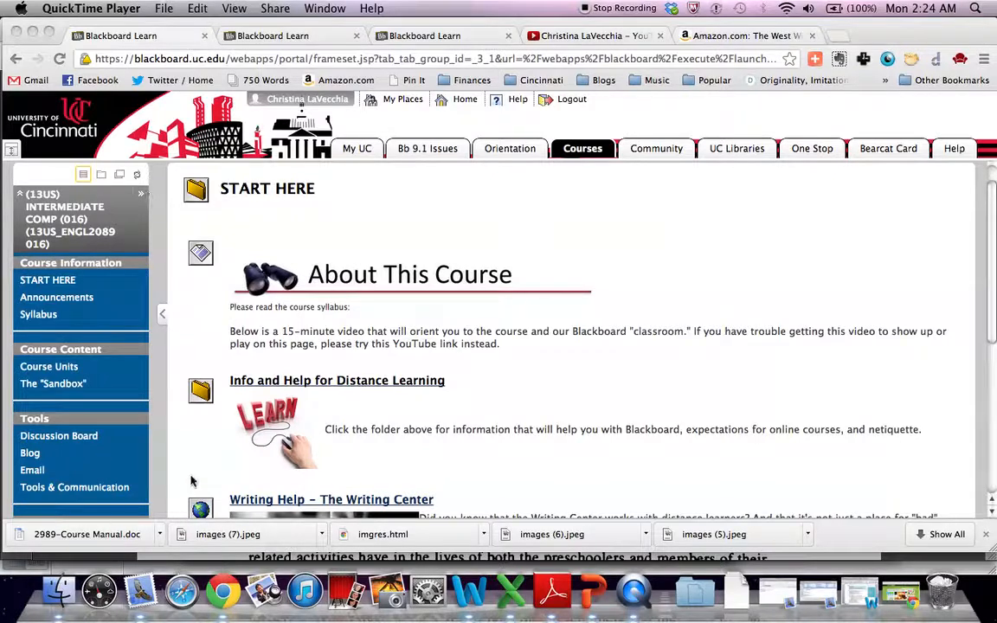
mouse_move(192, 298)
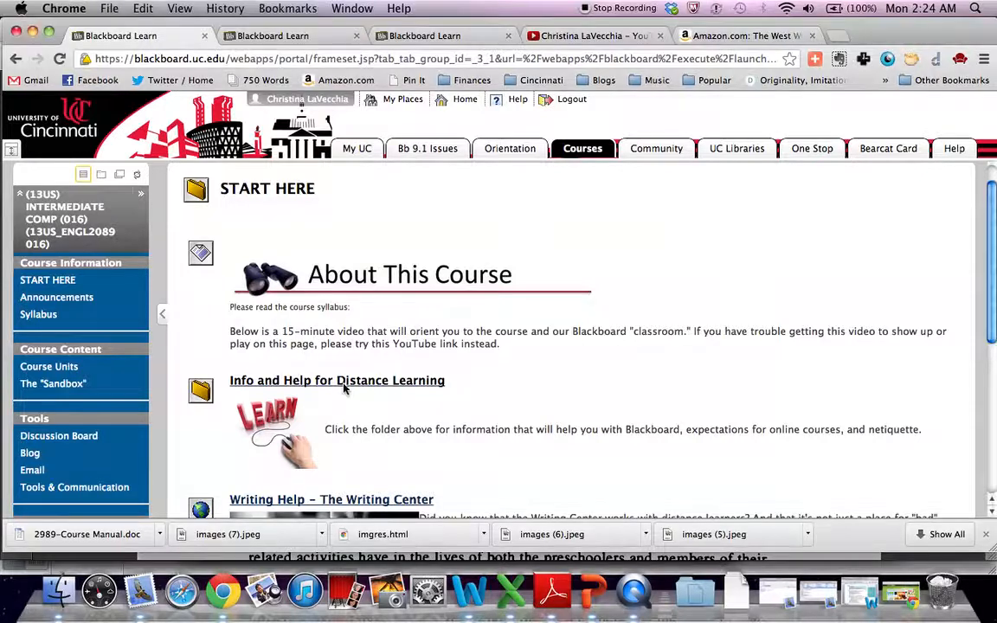
click(336, 380)
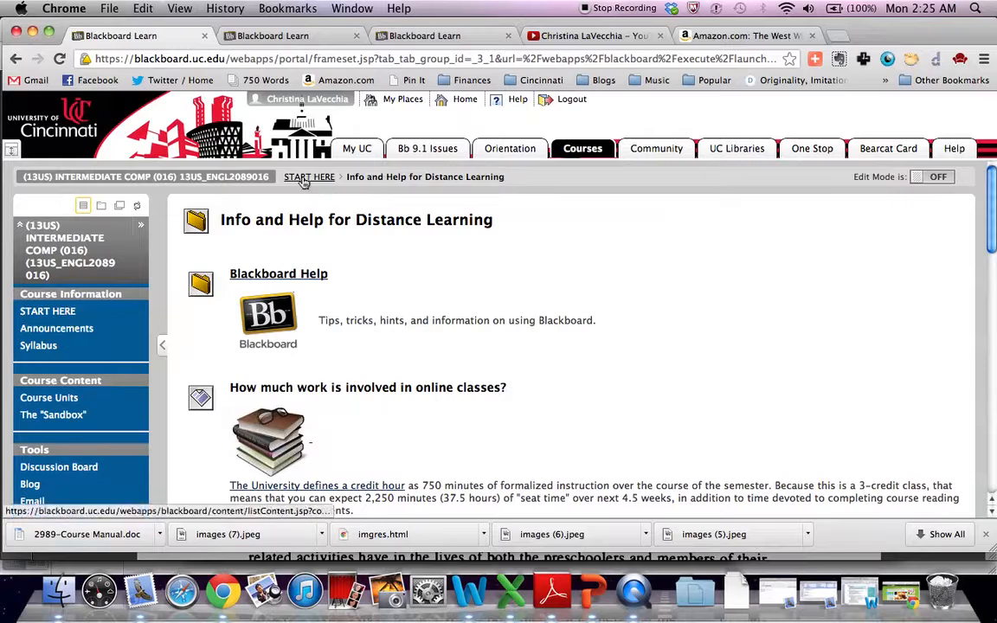
click(277, 273)
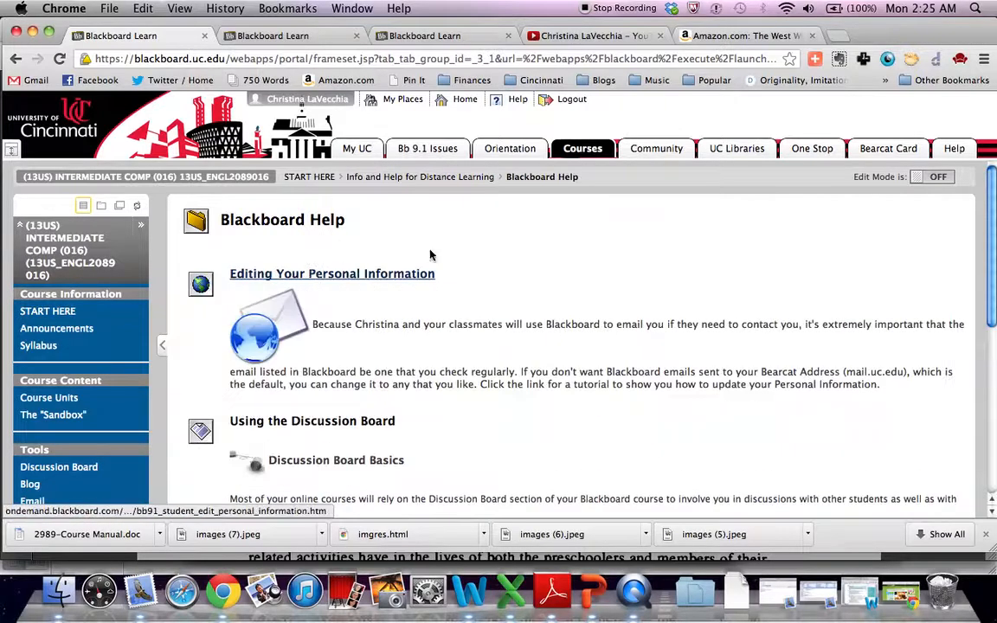
mouse_move(424, 218)
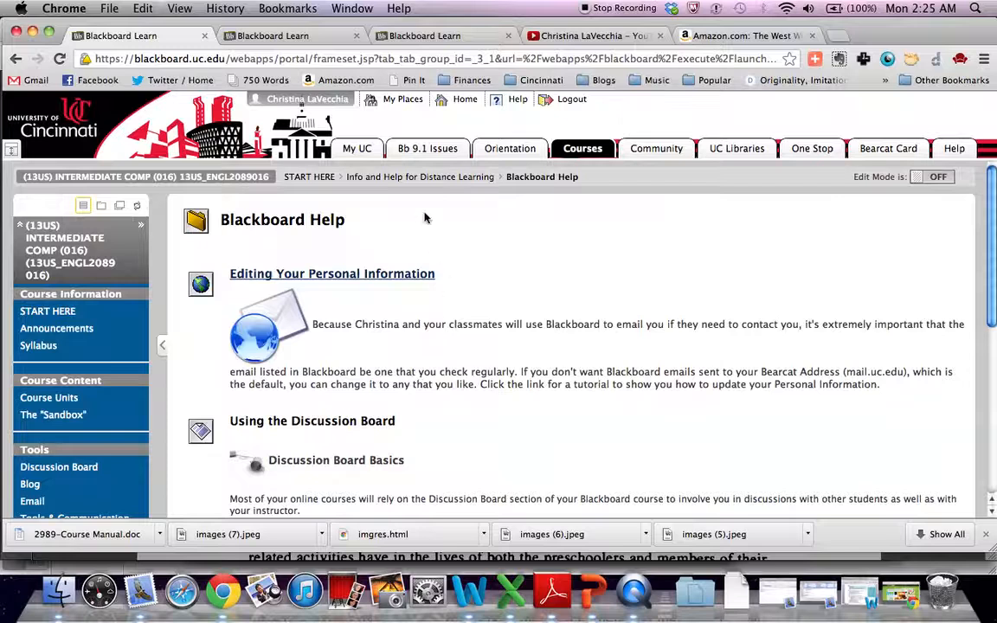
mouse_move(419, 177)
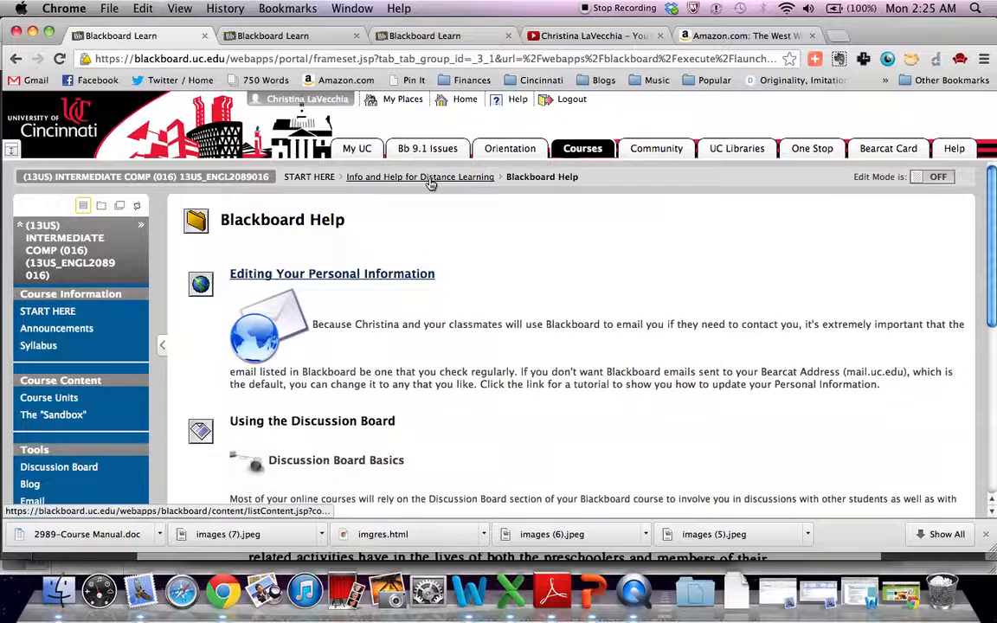
Navigate back up to the course's Start Here page.
click(419, 176)
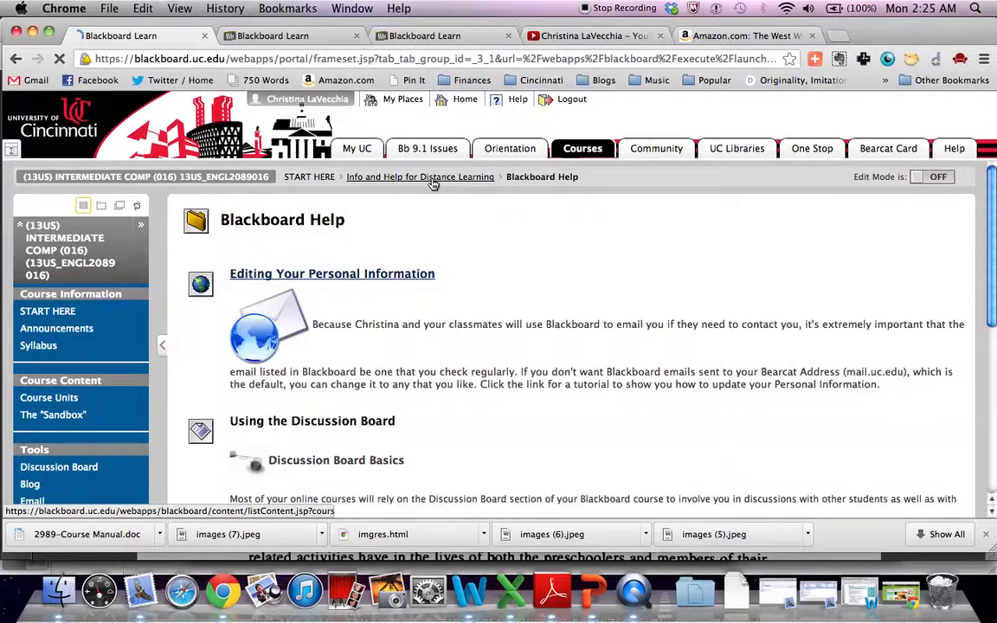
click(419, 176)
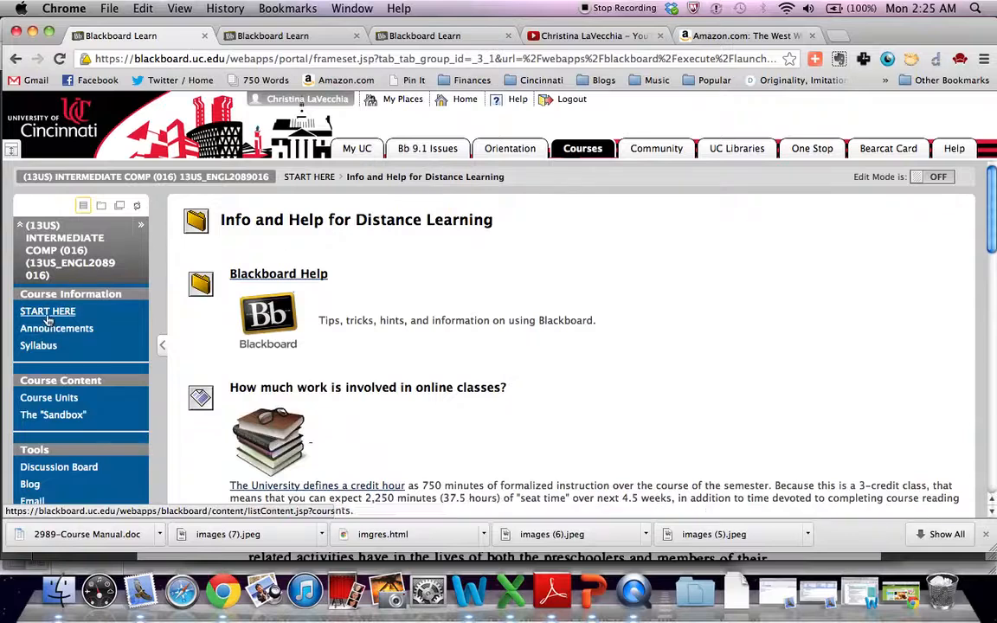
click(49, 312)
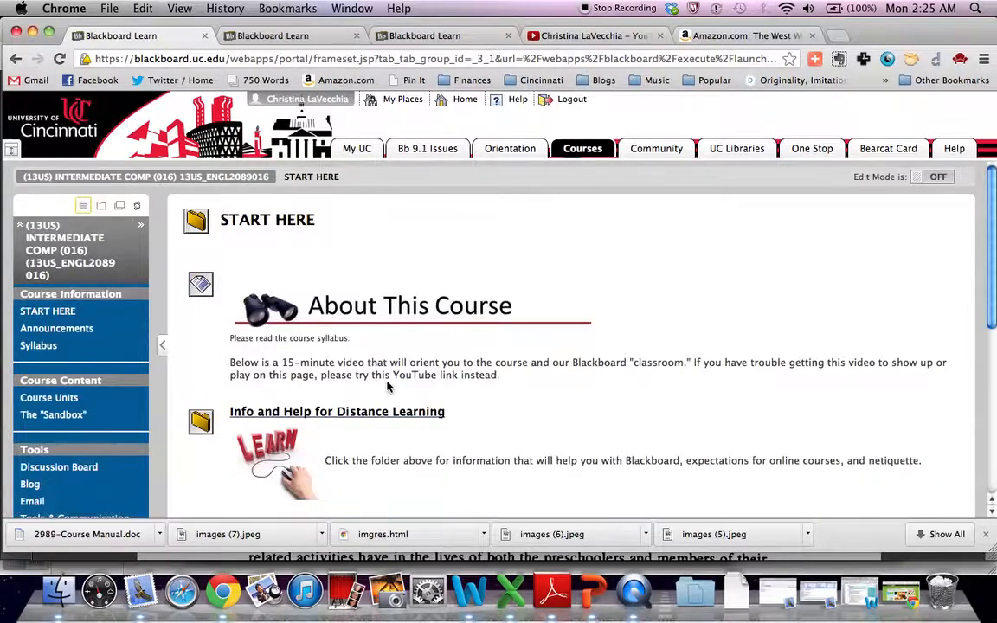
Scroll down Start Here to the Writing Center and library resources sections.
scroll(down, 3)
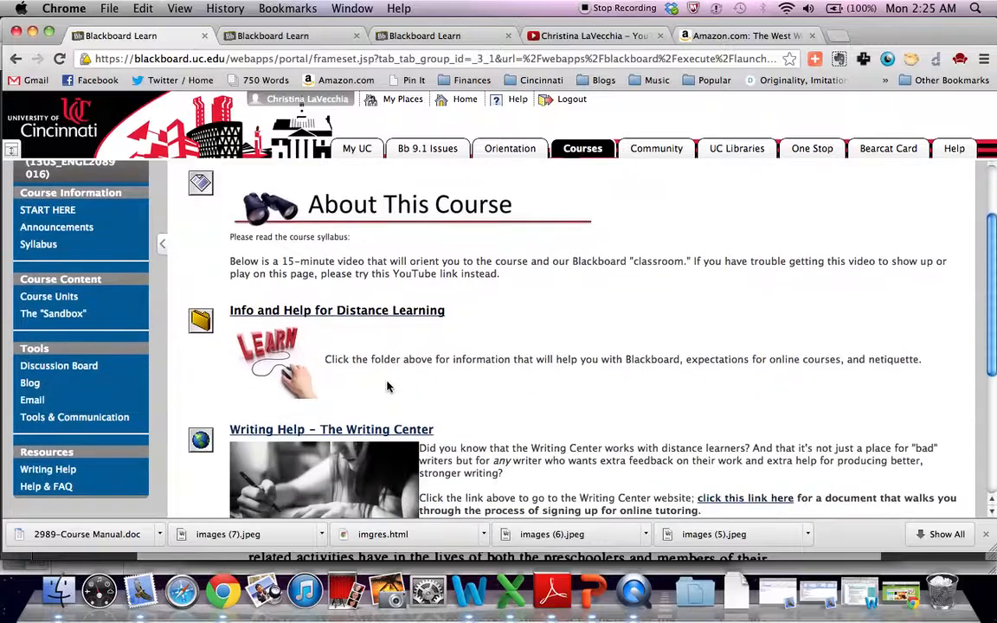
mouse_move(547, 374)
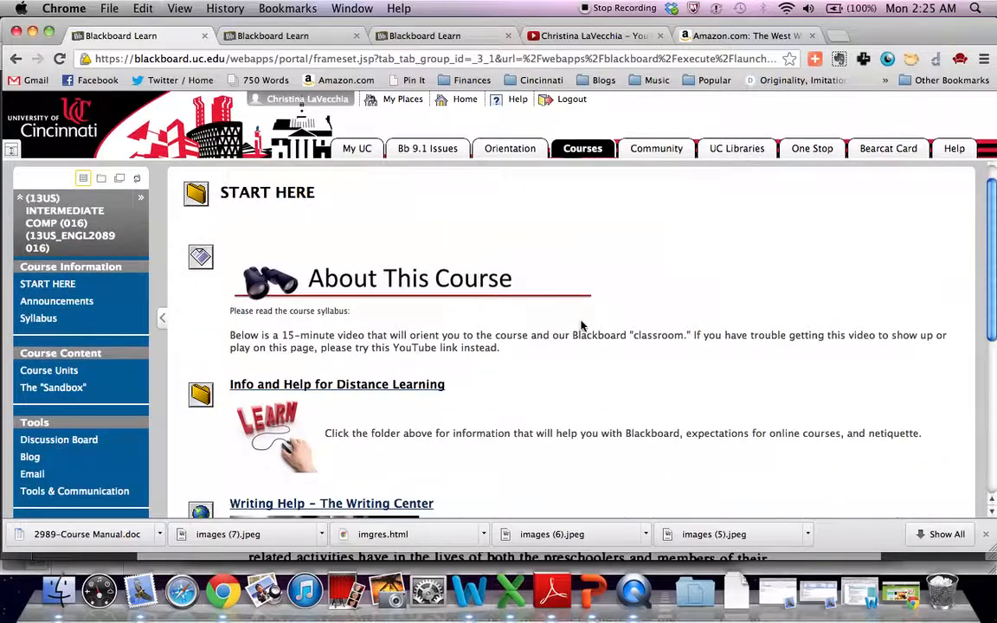
scroll(down, 3)
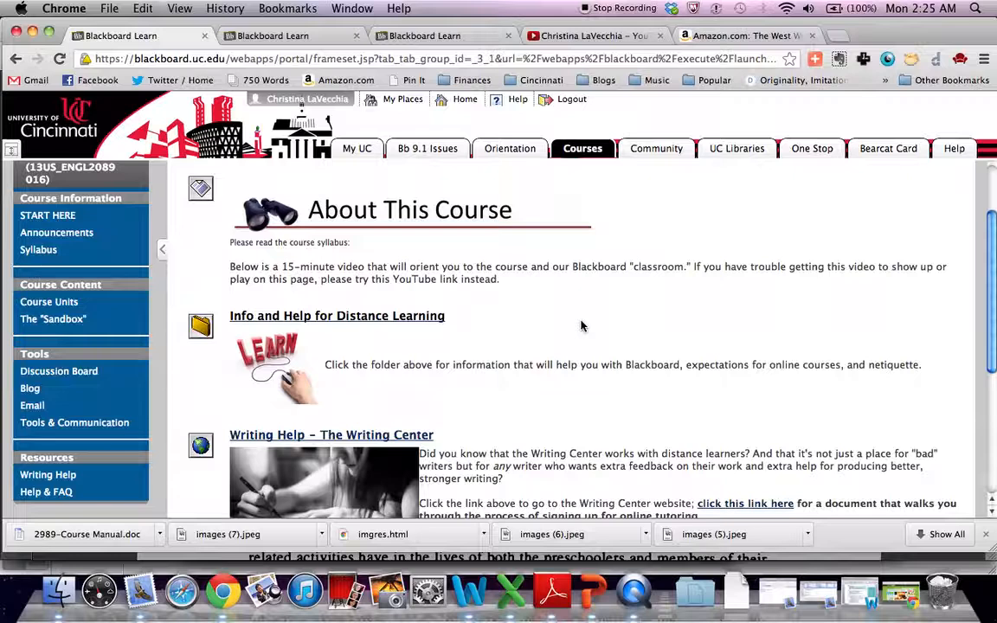
mouse_move(488, 340)
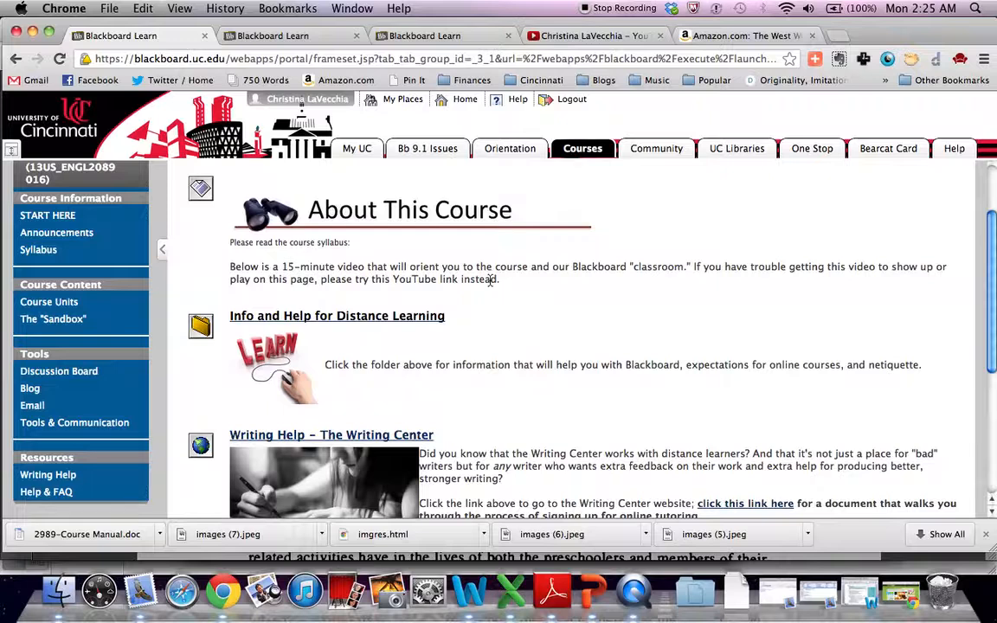
scroll(down, 3)
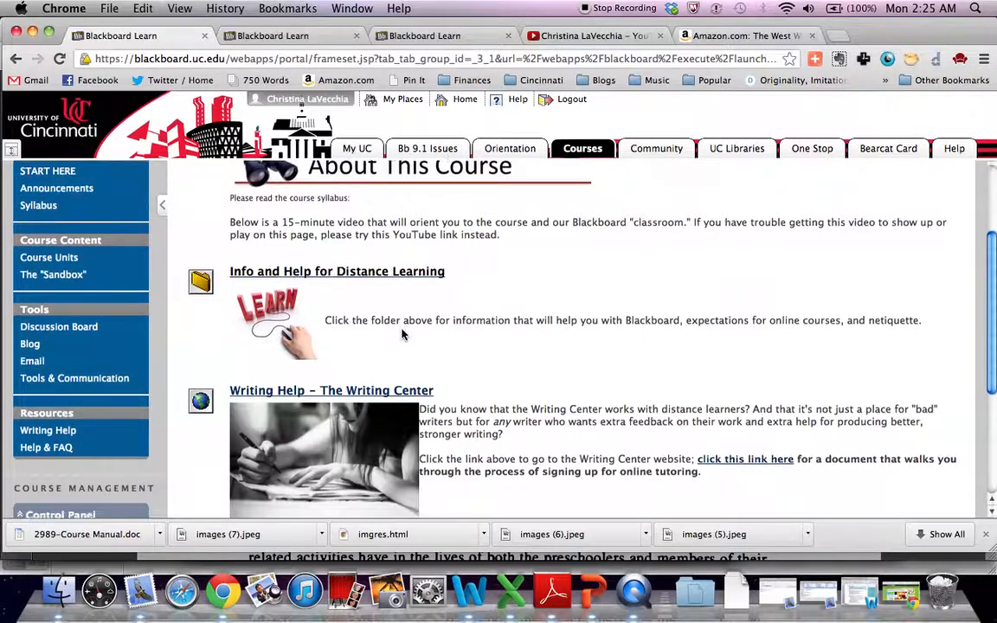
scroll(down, 3)
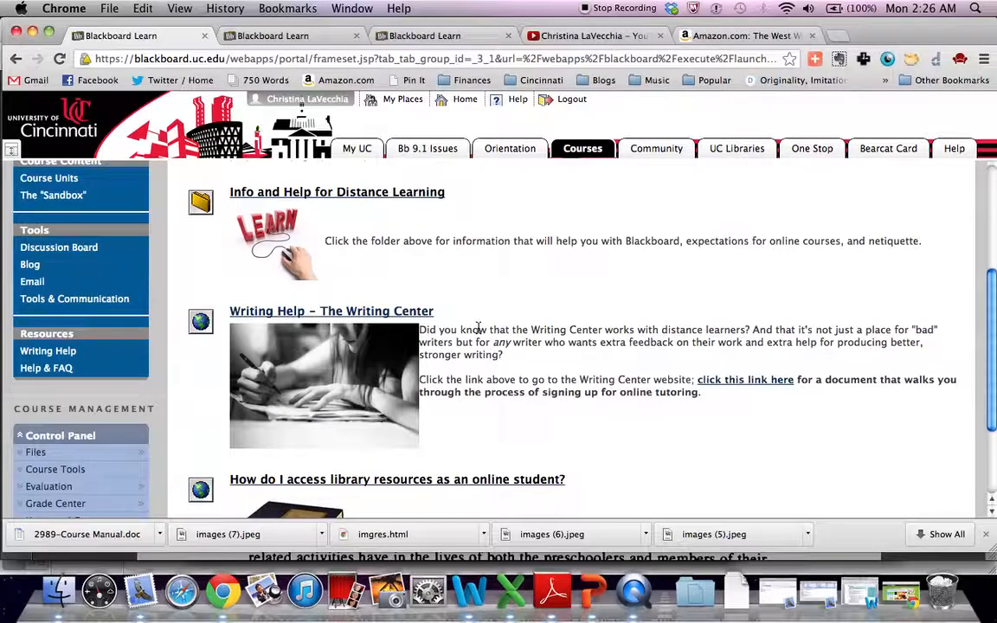
mouse_move(402, 296)
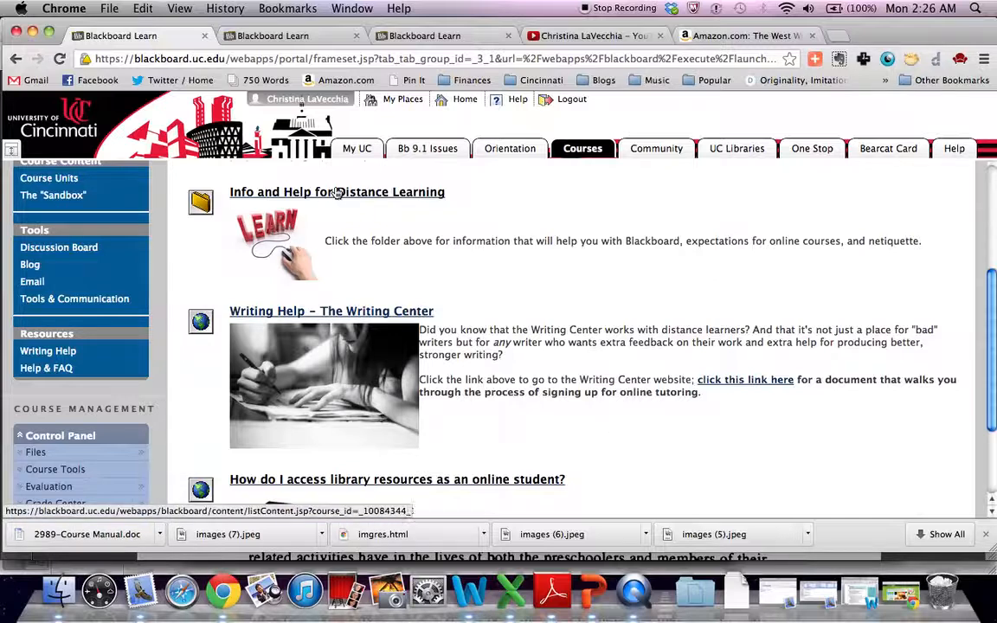
Read through the Netiquette guidelines on the Info and Help for Distance Learning page.
click(336, 190)
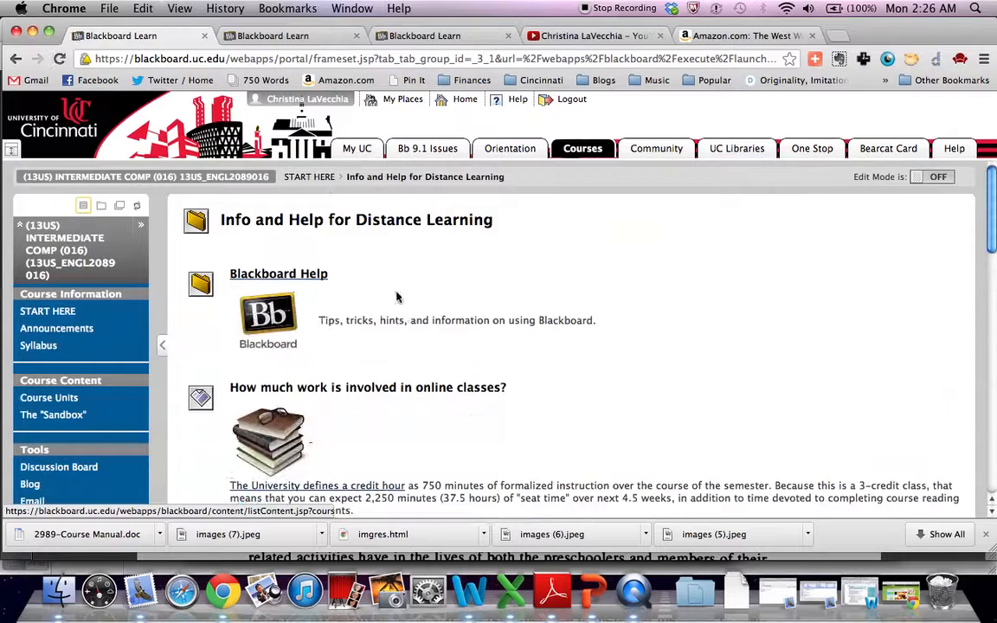
scroll(down, 3)
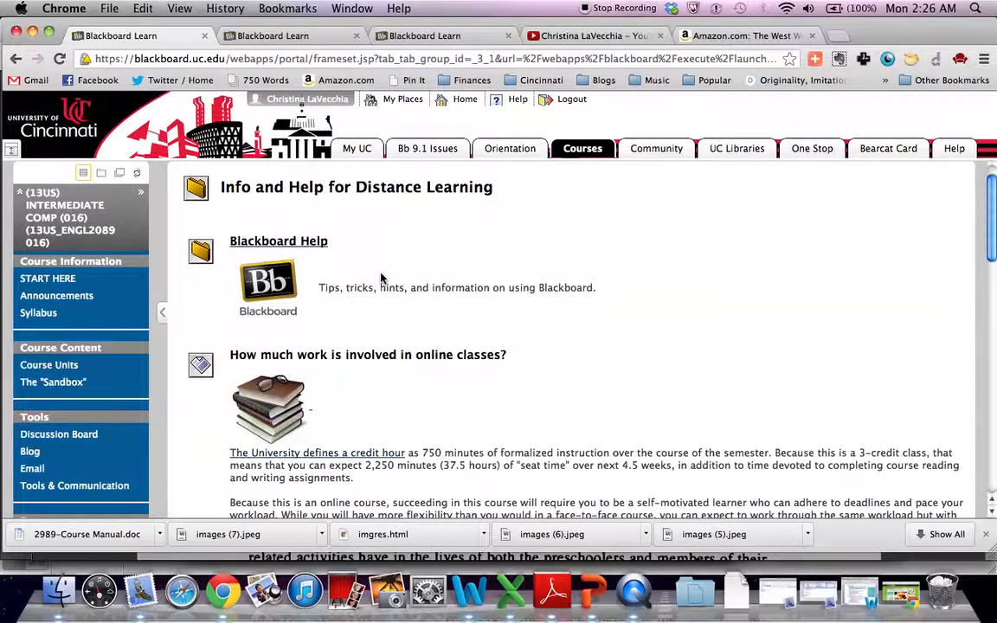
scroll(down, 3)
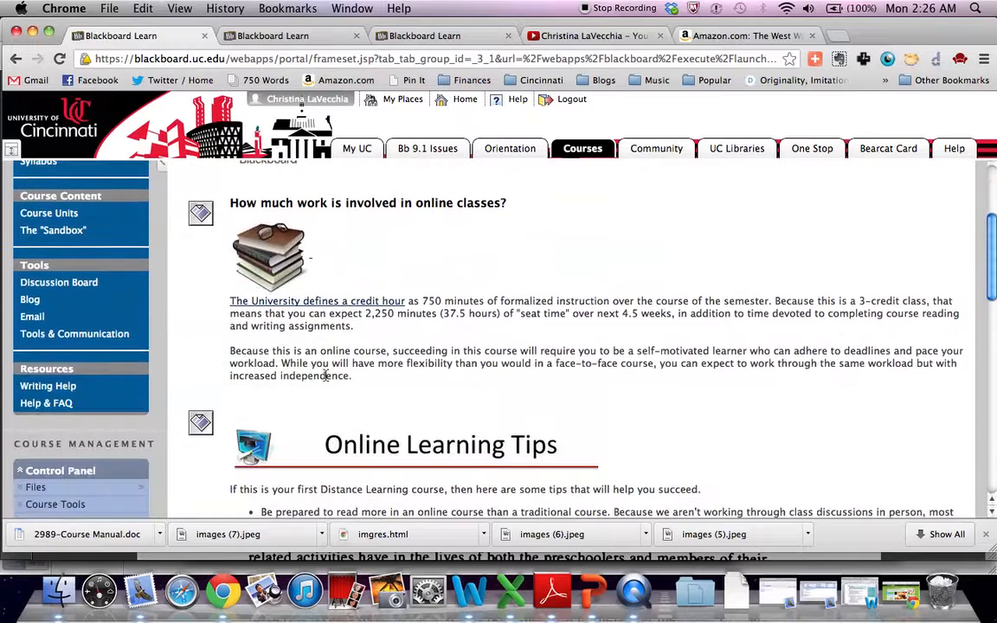
scroll(down, 3)
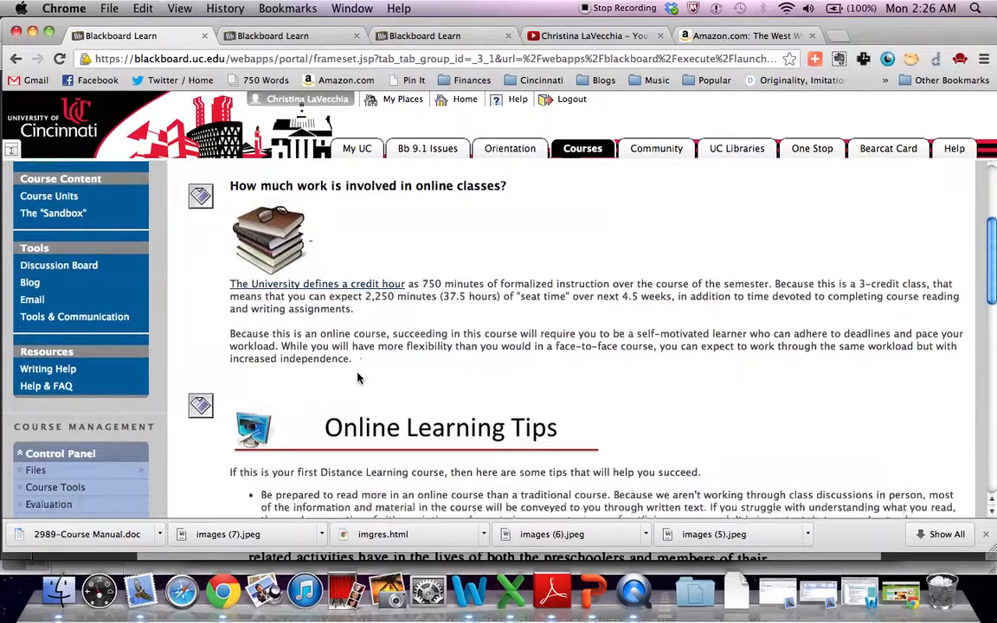
scroll(down, 3)
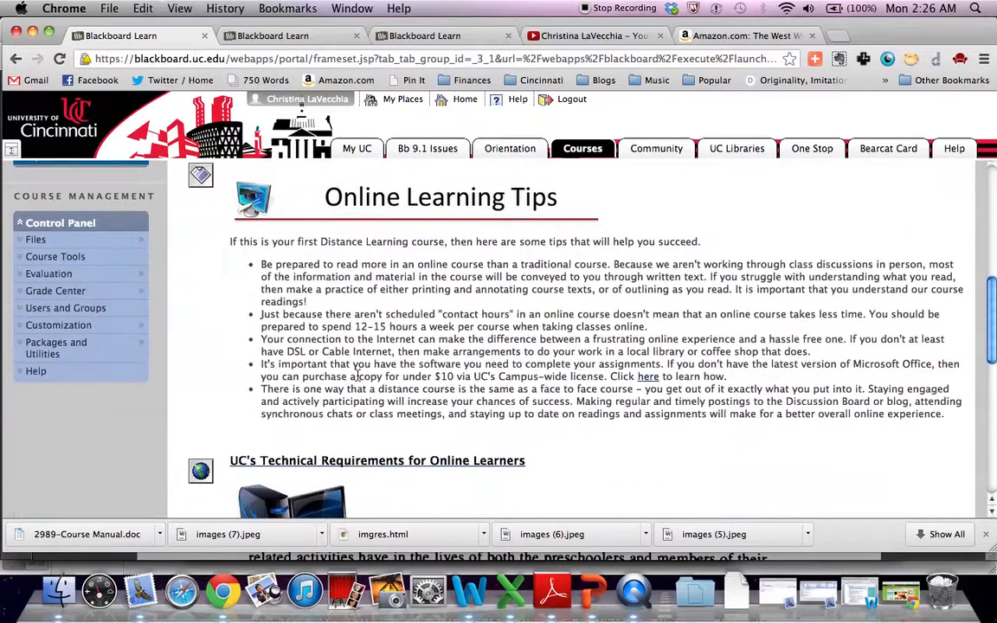
scroll(down, 3)
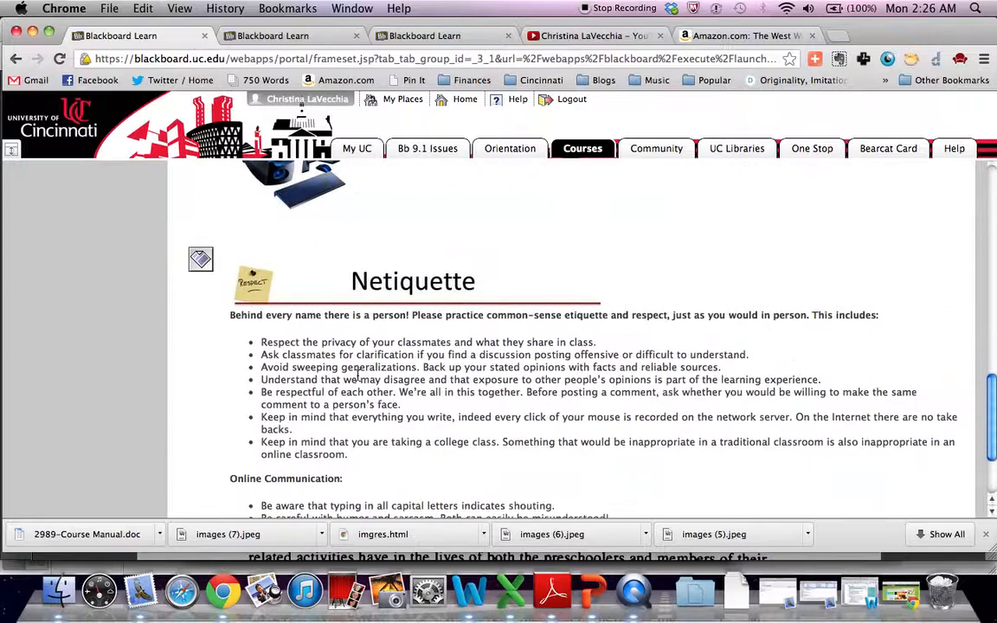
scroll(down, 3)
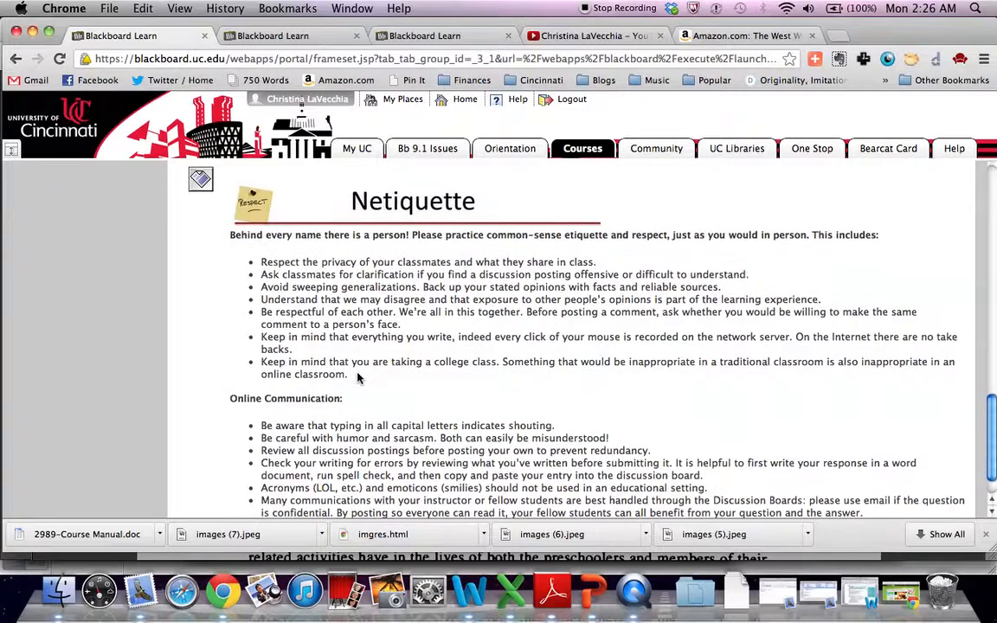
mouse_move(358, 407)
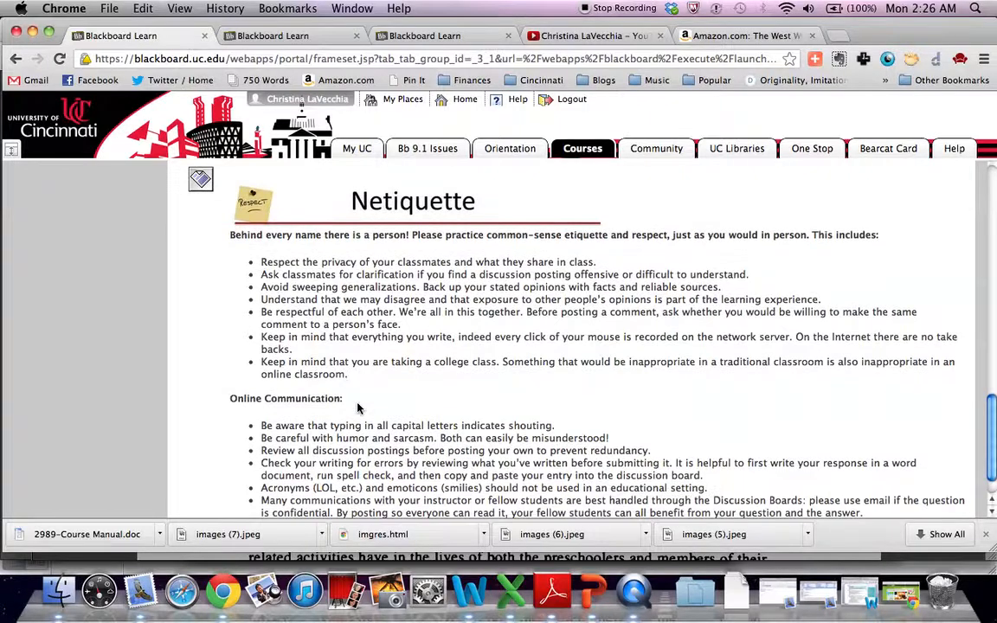
mouse_move(523, 429)
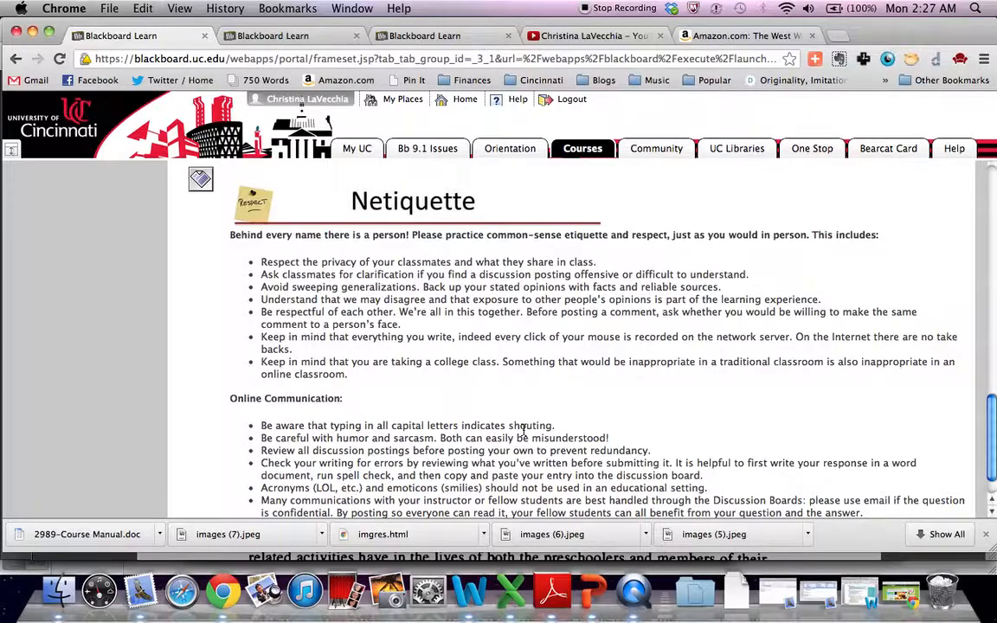
scroll(down, 3)
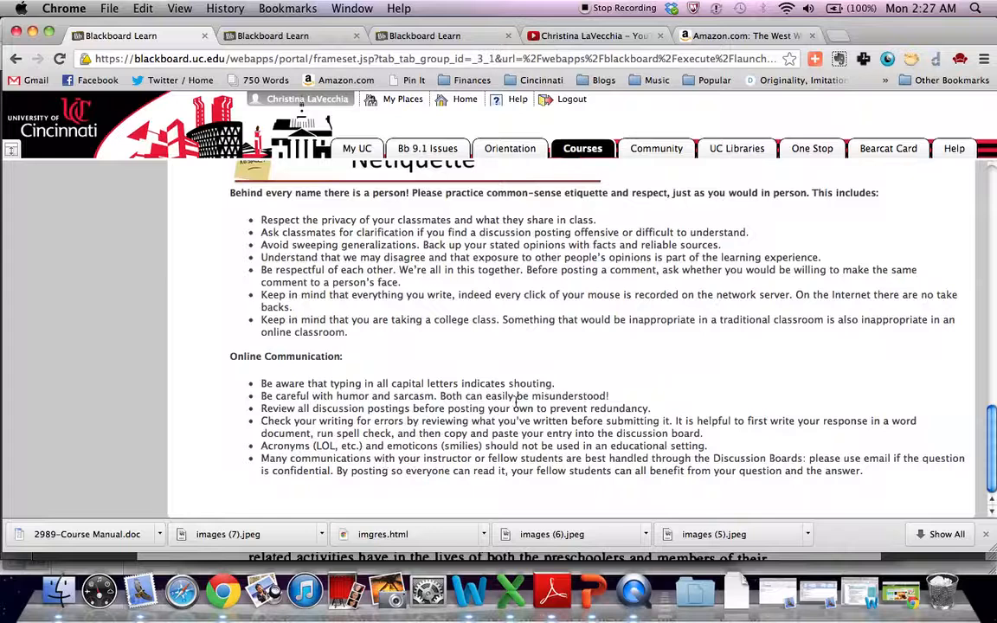
mouse_move(407, 424)
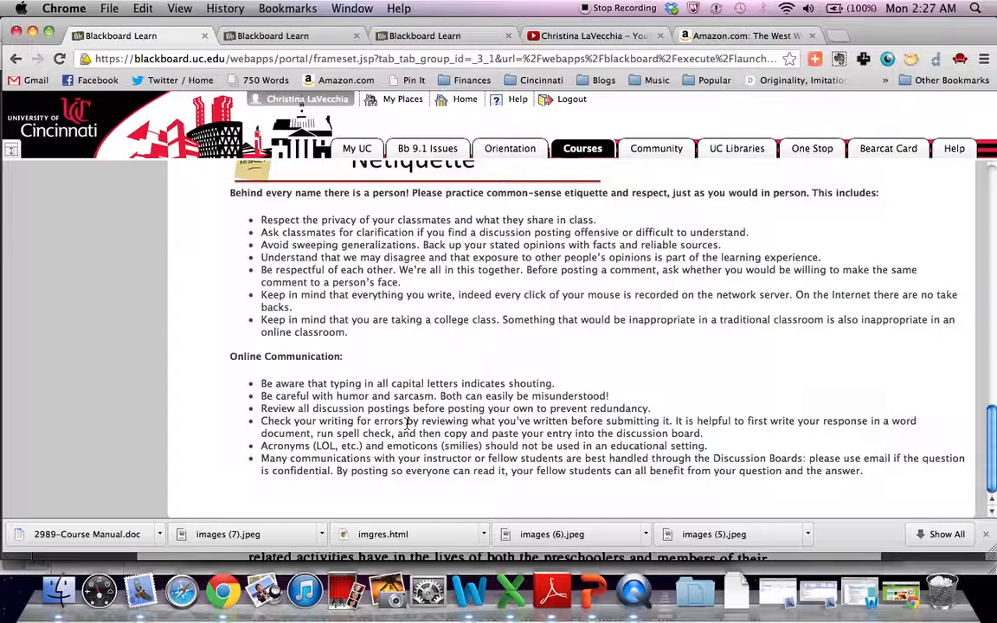
scroll(up, 3)
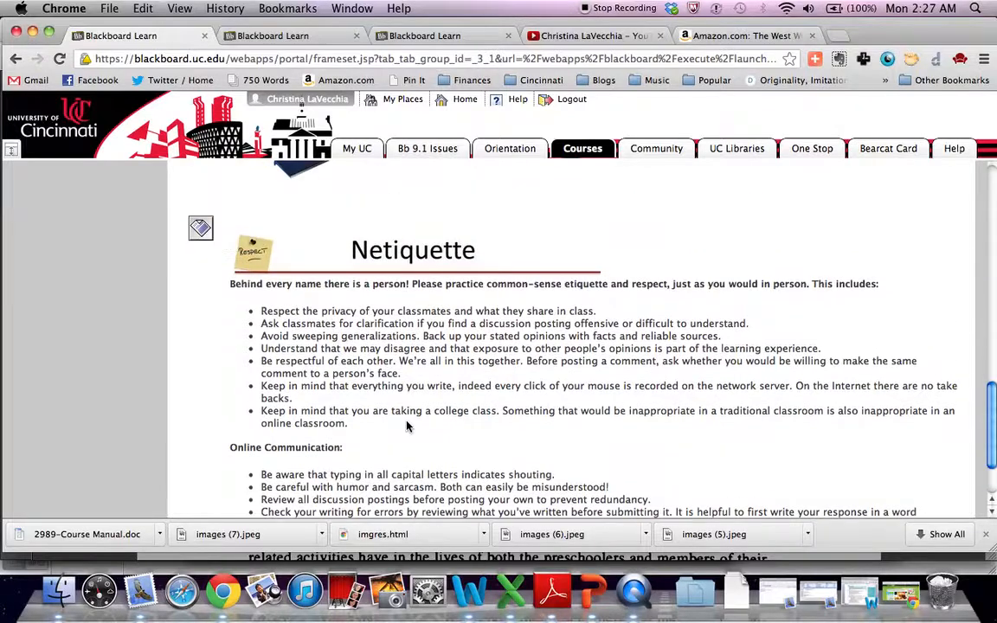
scroll(down, 3)
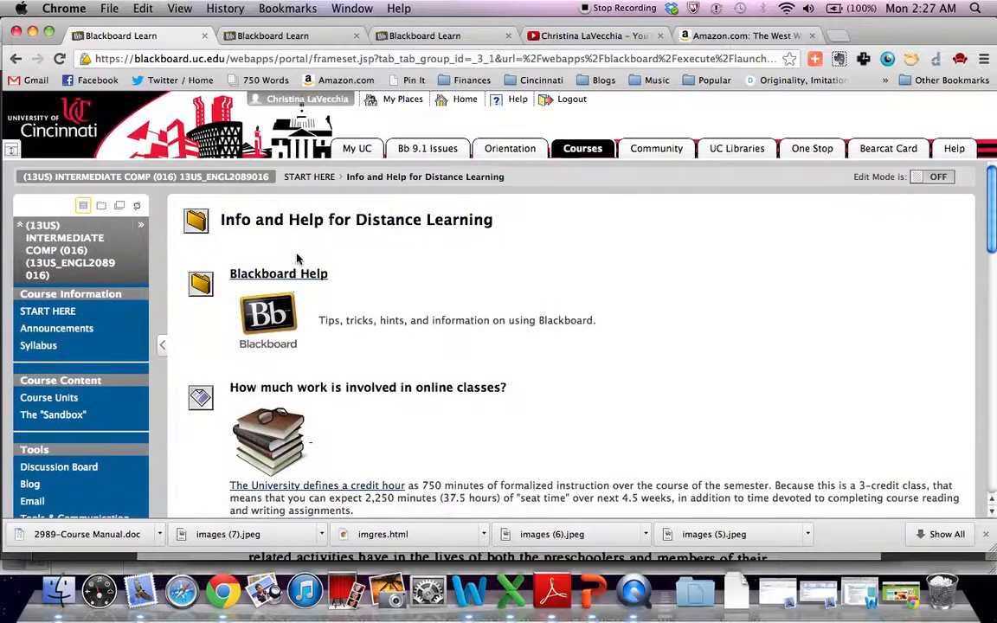
mouse_move(278, 274)
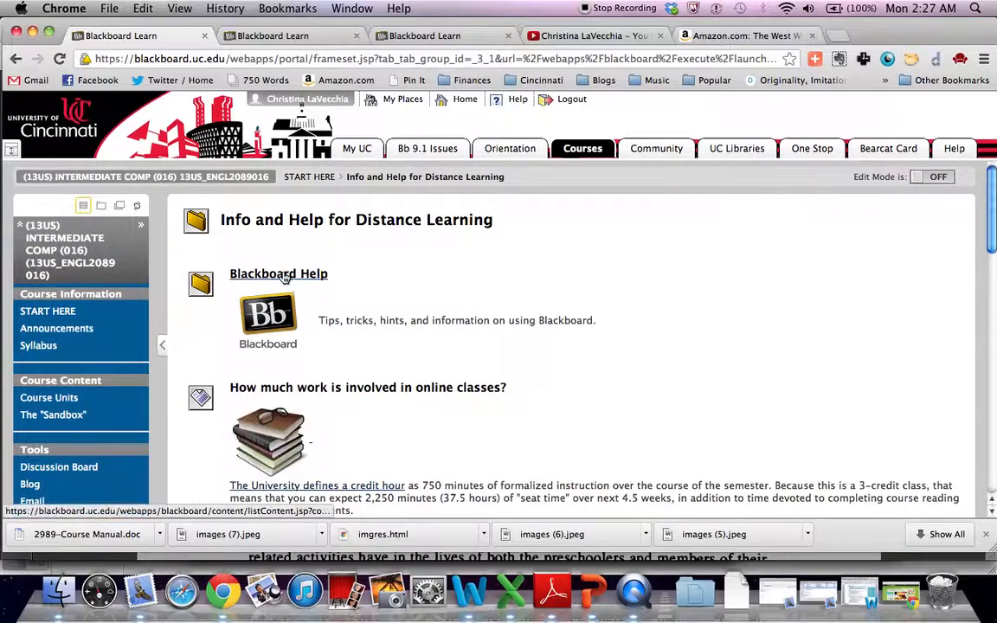
Review the Discussion Board Pro Tips and Blackboard Groups sections on the Blackboard Help page.
click(278, 274)
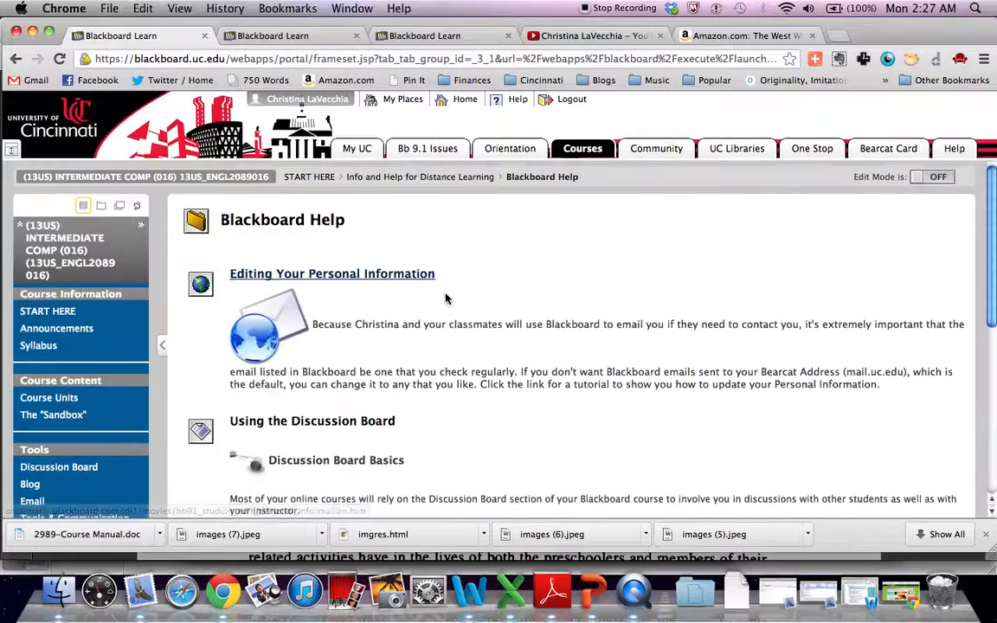
scroll(down, 3)
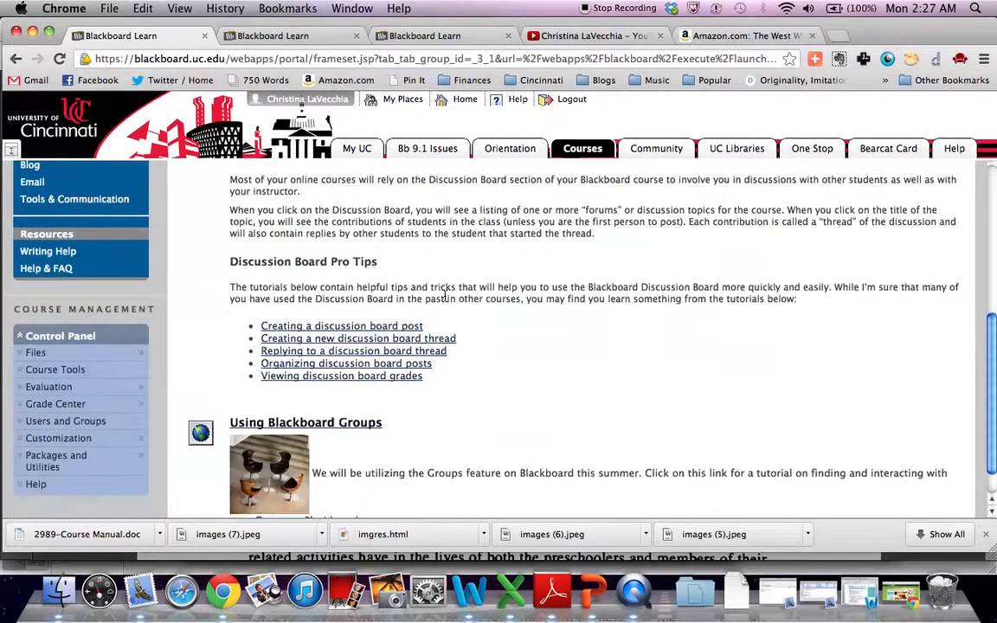
scroll(down, 3)
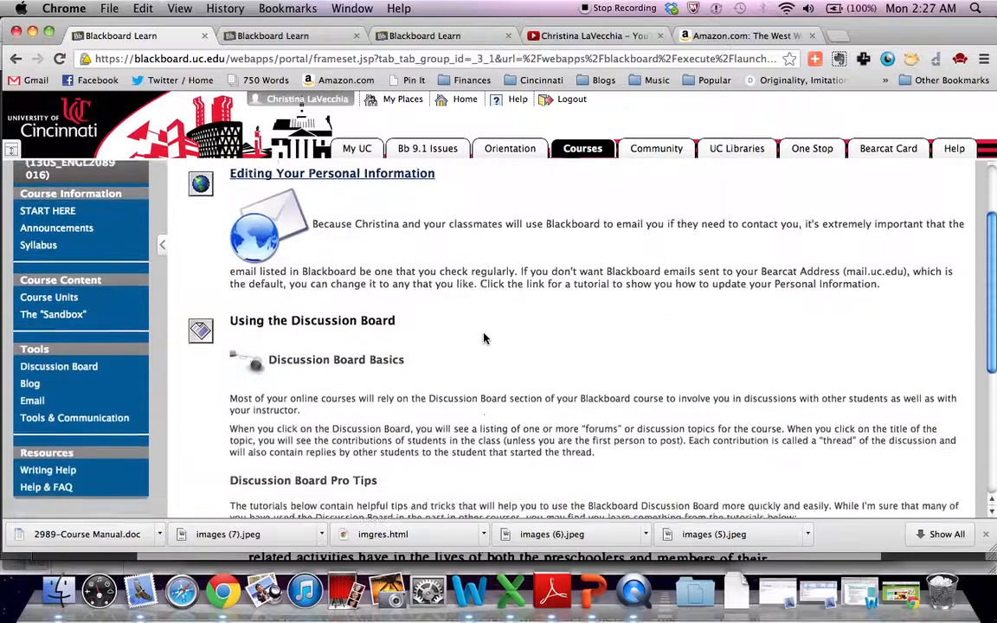
scroll(down, 3)
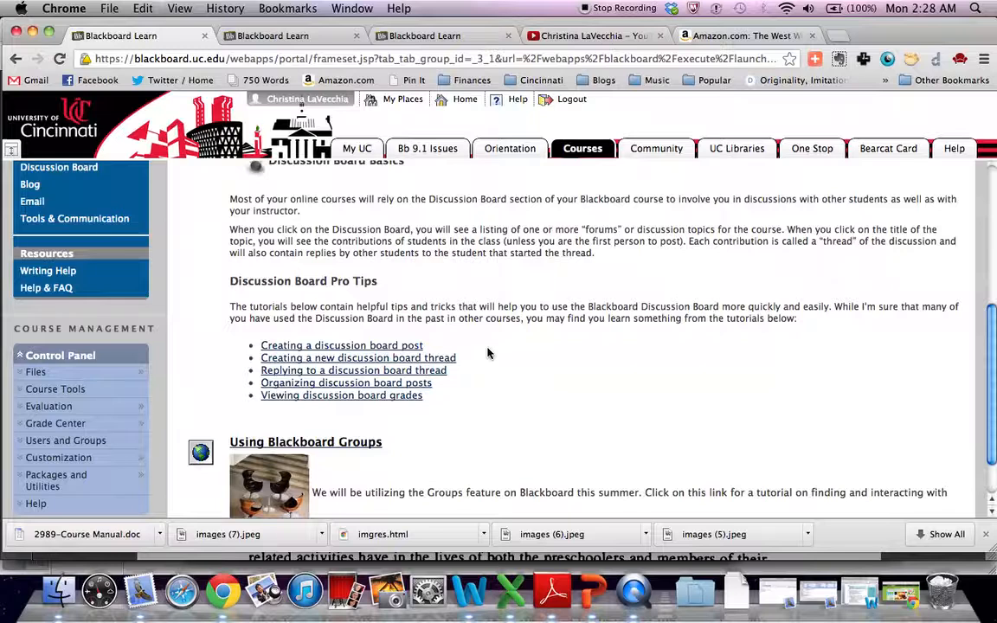
mouse_move(491, 340)
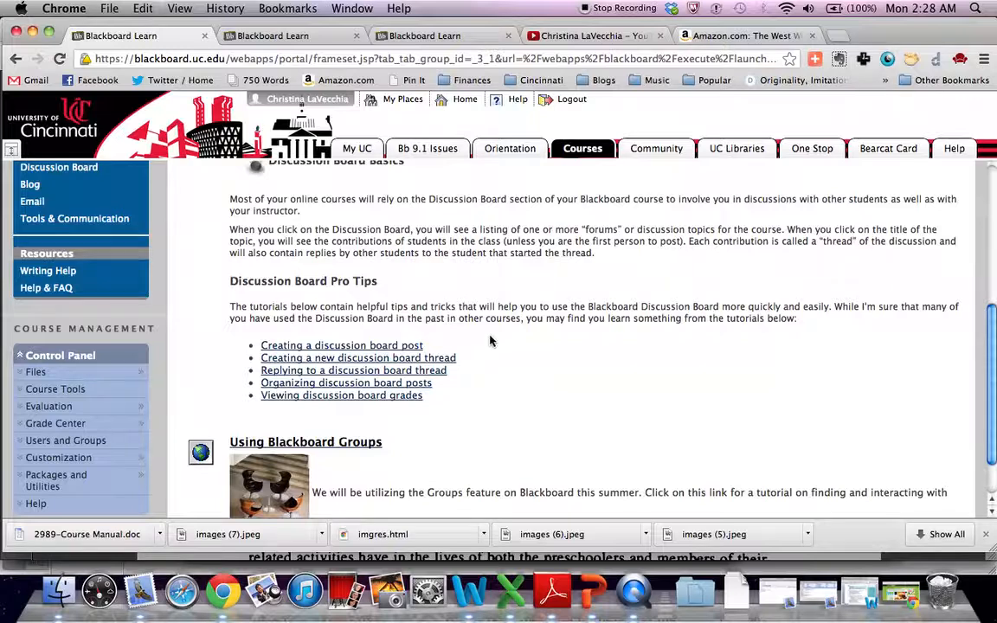
mouse_move(327, 421)
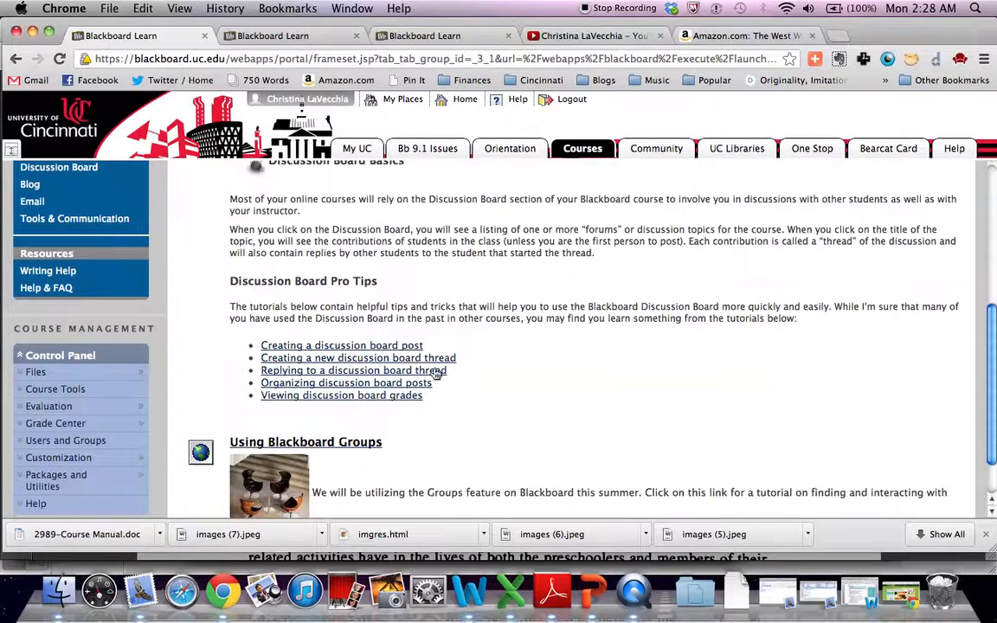
mouse_move(237, 326)
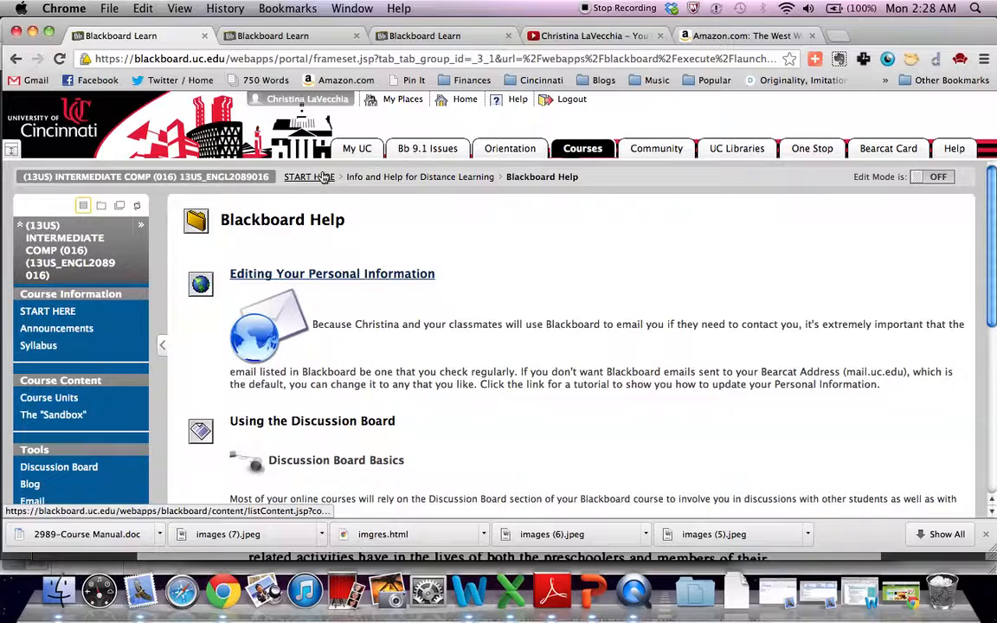
Return to the Start Here page via the breadcrumb trail.
click(308, 177)
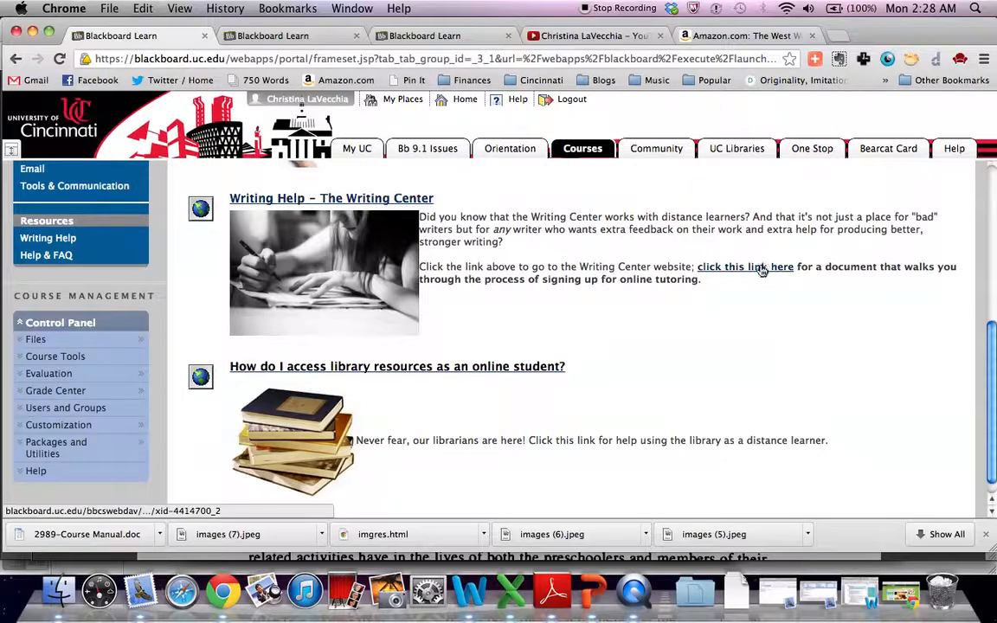
mouse_move(744, 266)
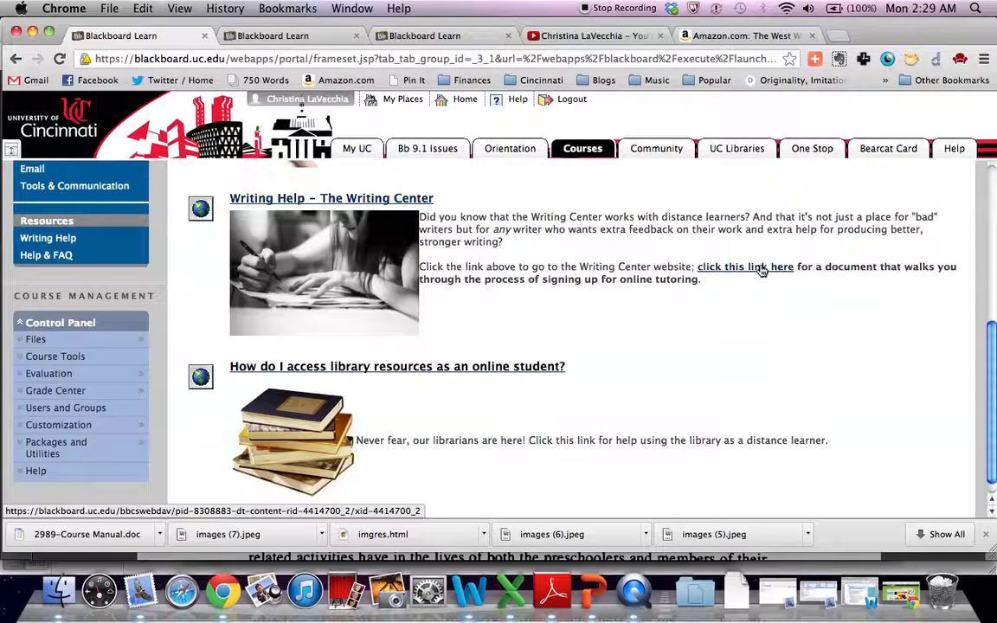
mouse_move(550, 422)
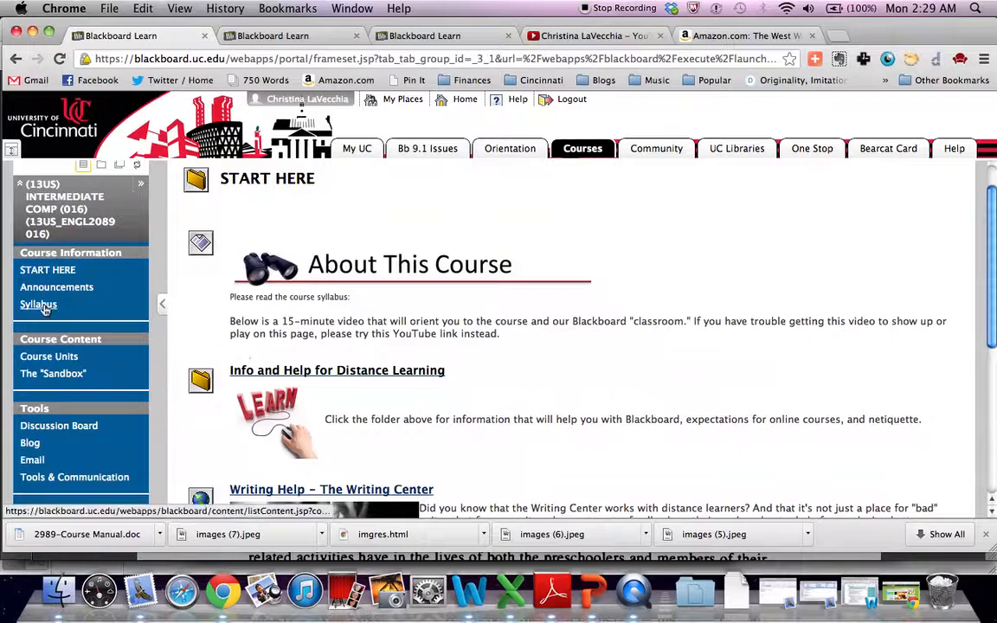
mouse_move(38, 305)
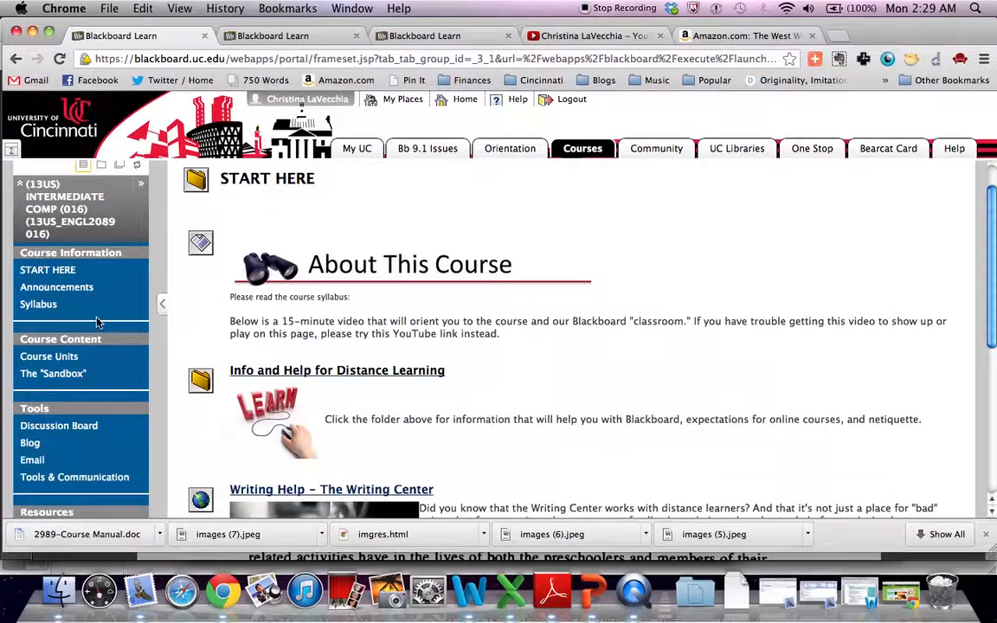
mouse_move(49, 270)
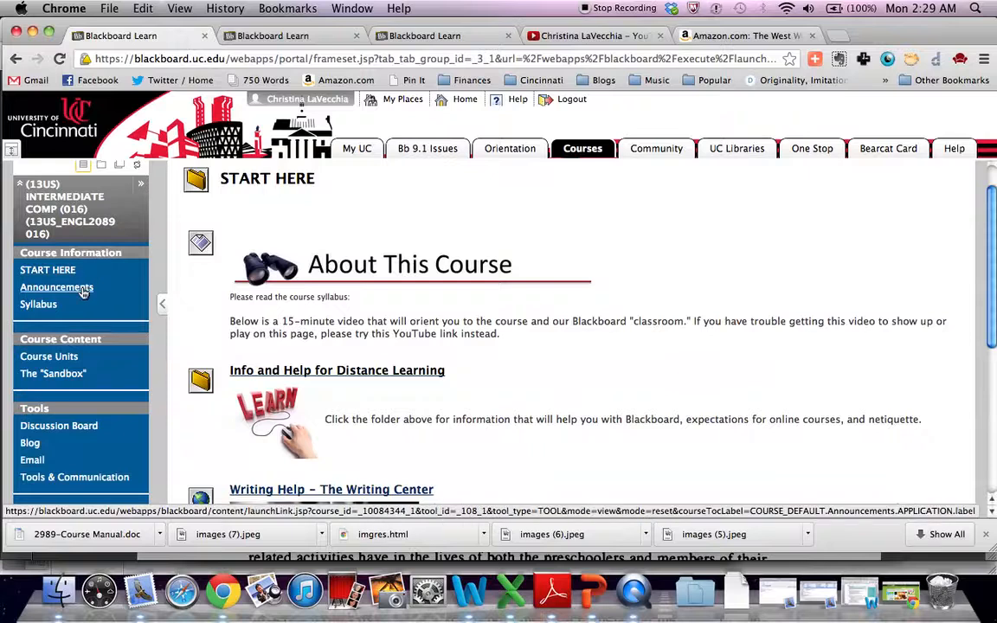
mouse_move(55, 287)
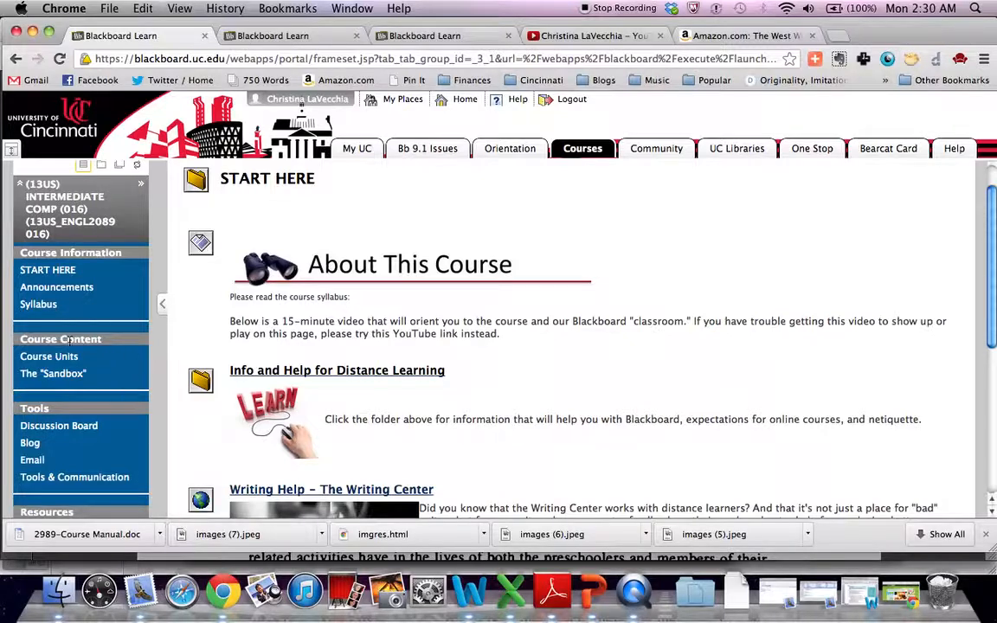
Show the Course Units page listing Unit 1: Literacy, Unit 2: Genre and Unit 3.
click(49, 357)
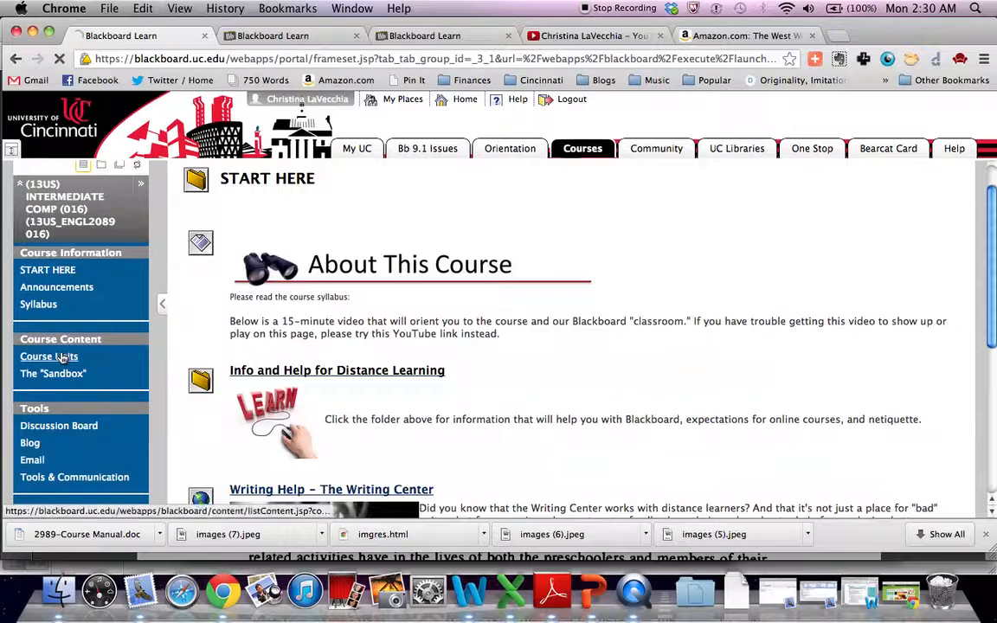
click(48, 357)
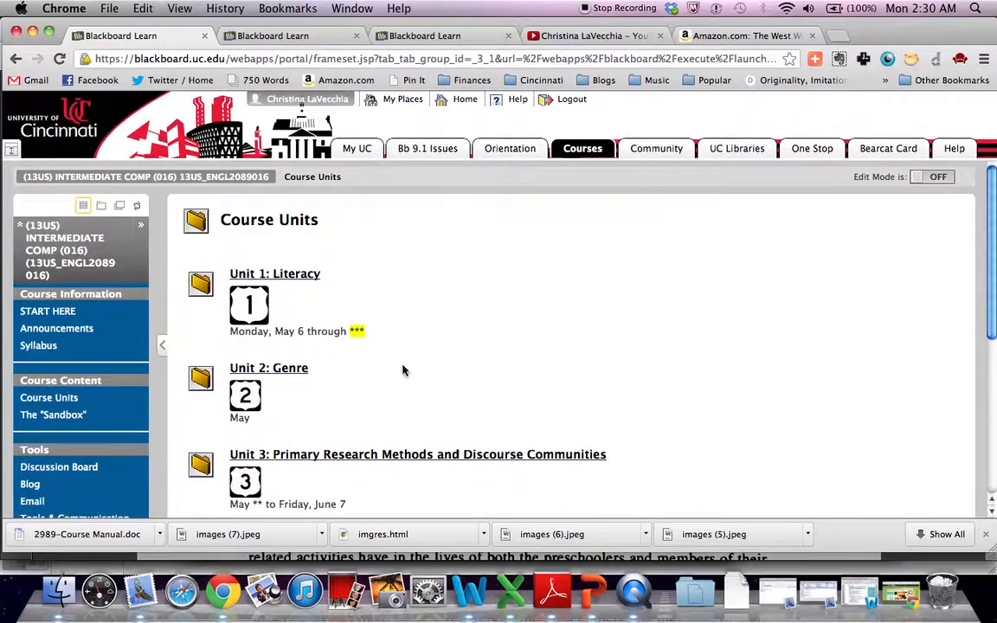
mouse_move(319, 386)
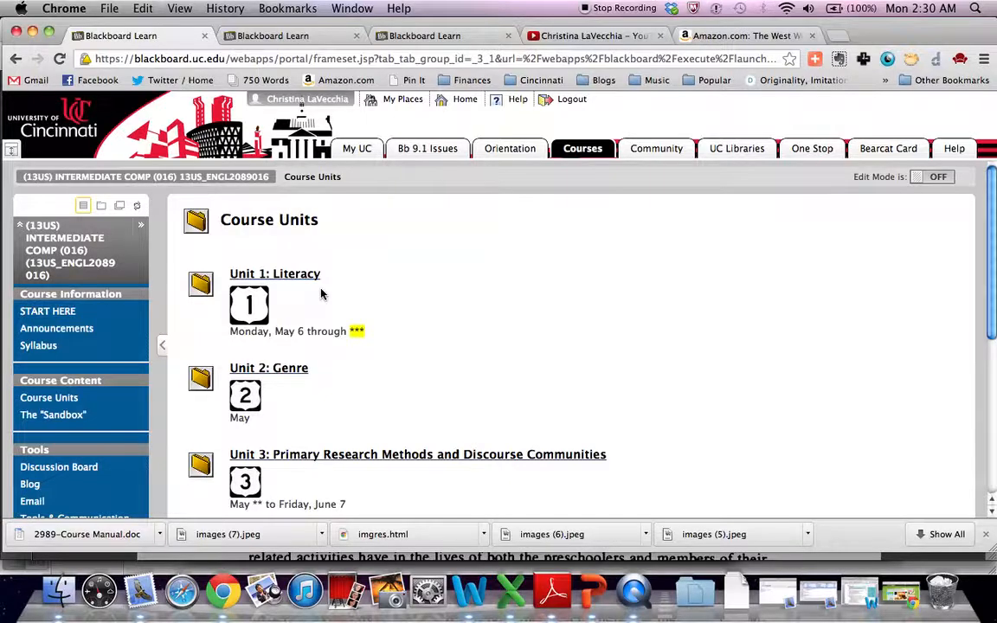
Look over Unit 1: Literacy from DB#1: Introduce Yourself down to Lessons 1 and 2.
click(273, 273)
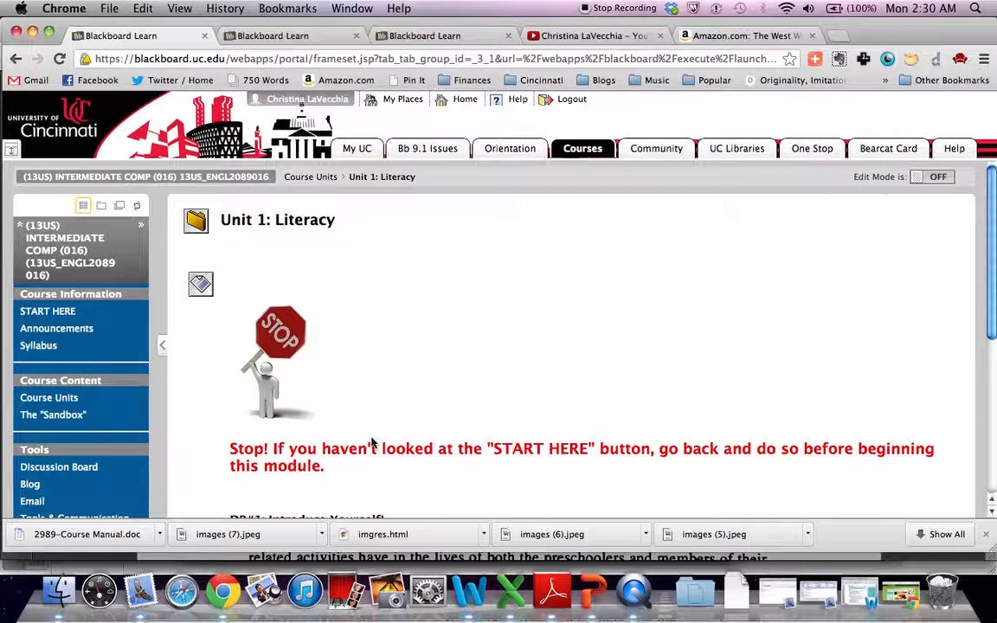
mouse_move(215, 373)
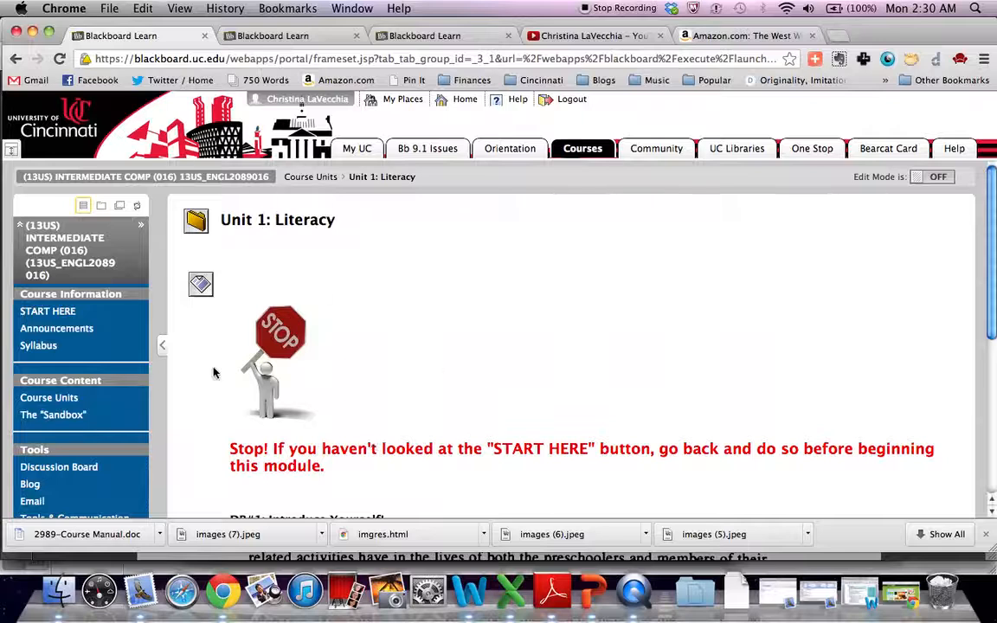
scroll(down, 3)
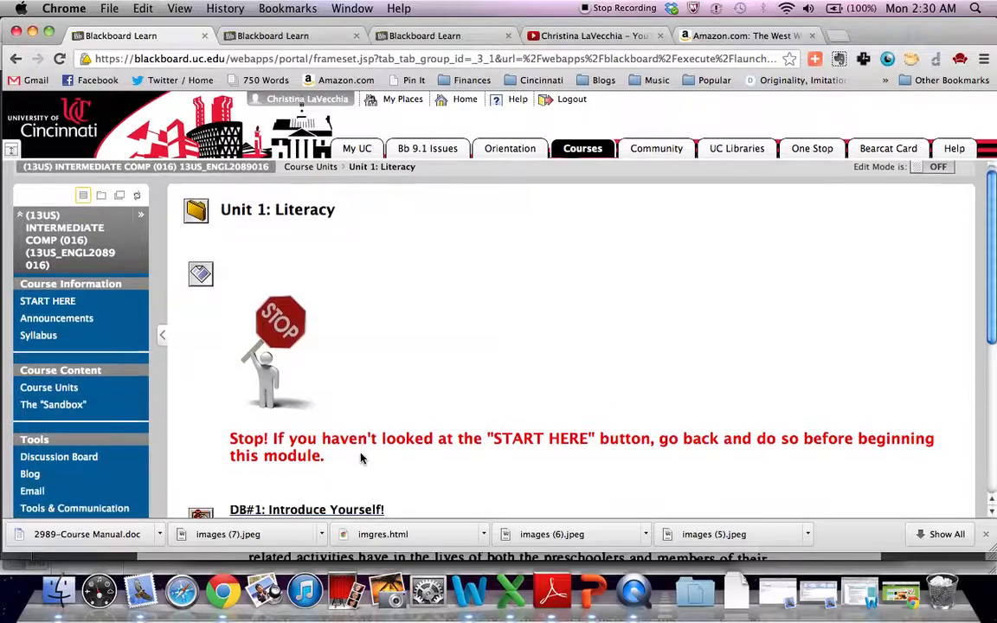
scroll(down, 3)
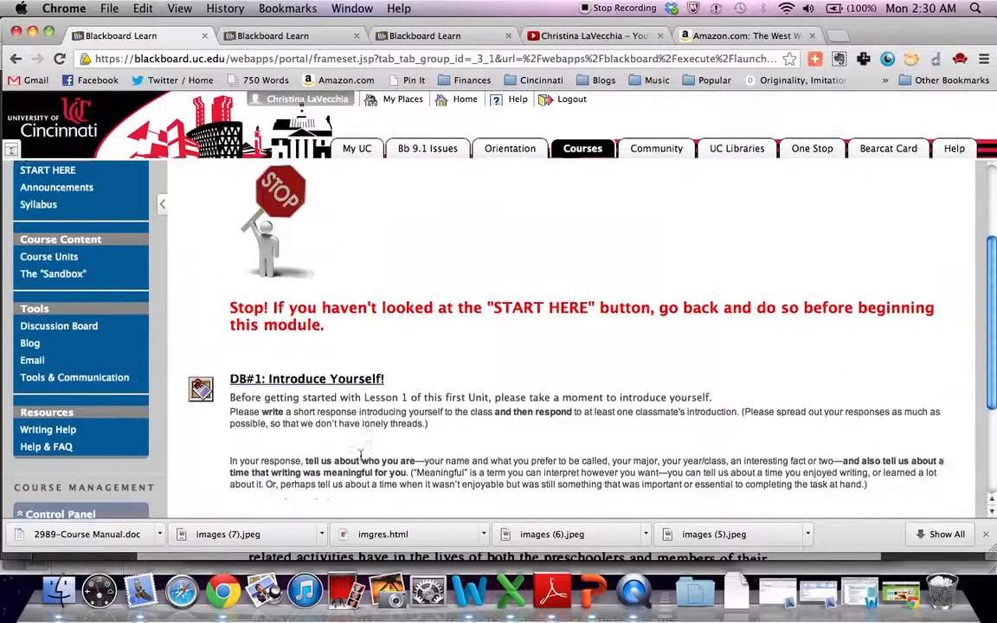
scroll(down, 3)
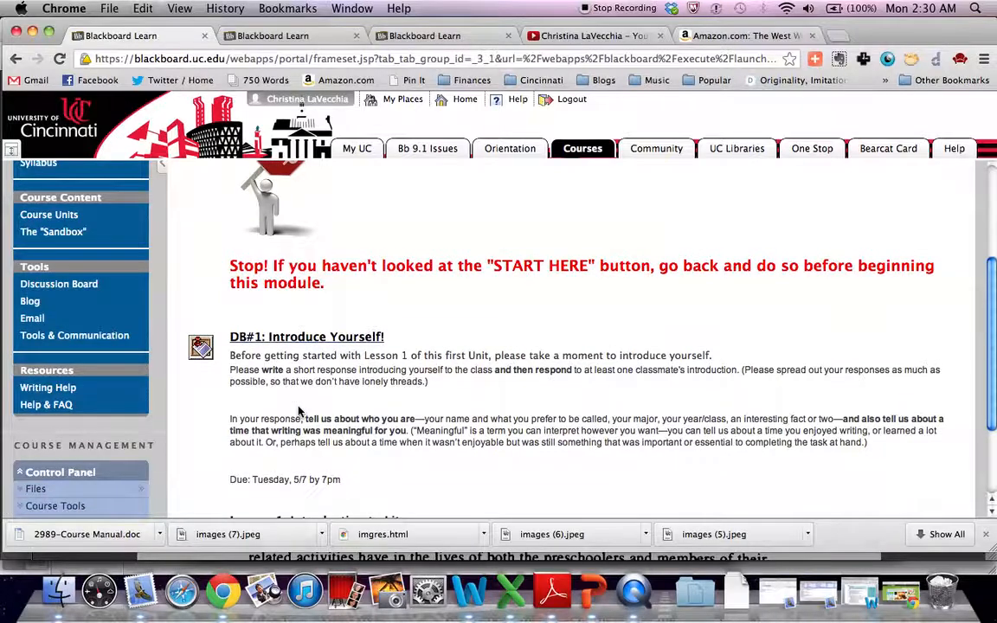
scroll(down, 3)
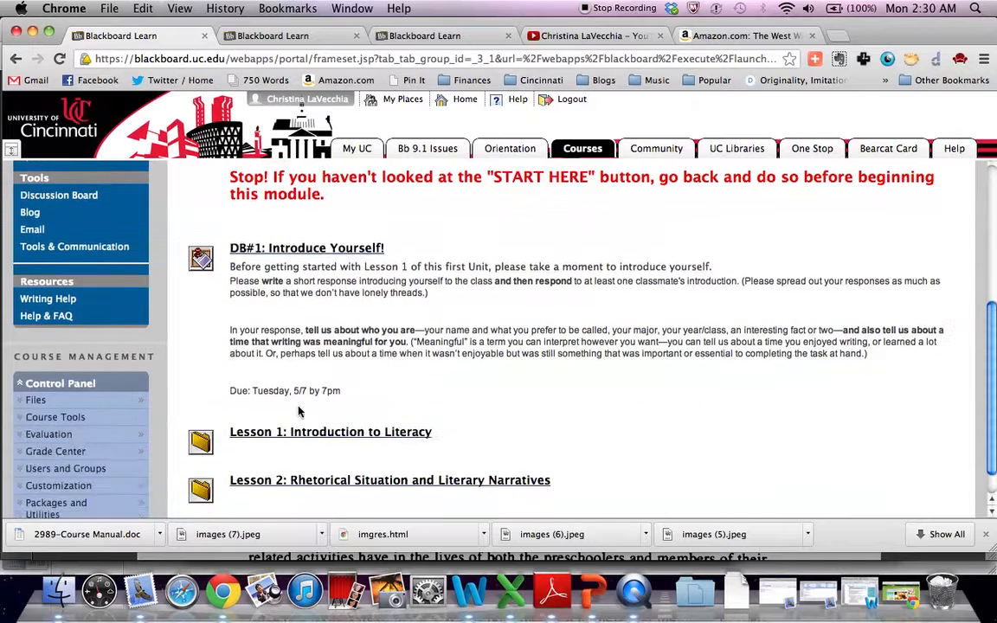
mouse_move(411, 333)
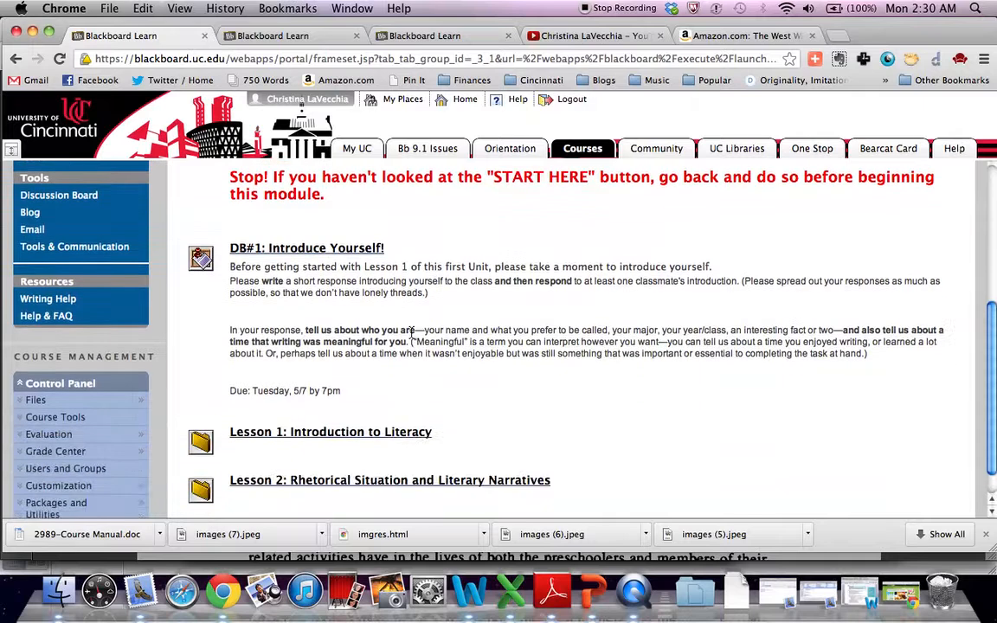
scroll(down, 3)
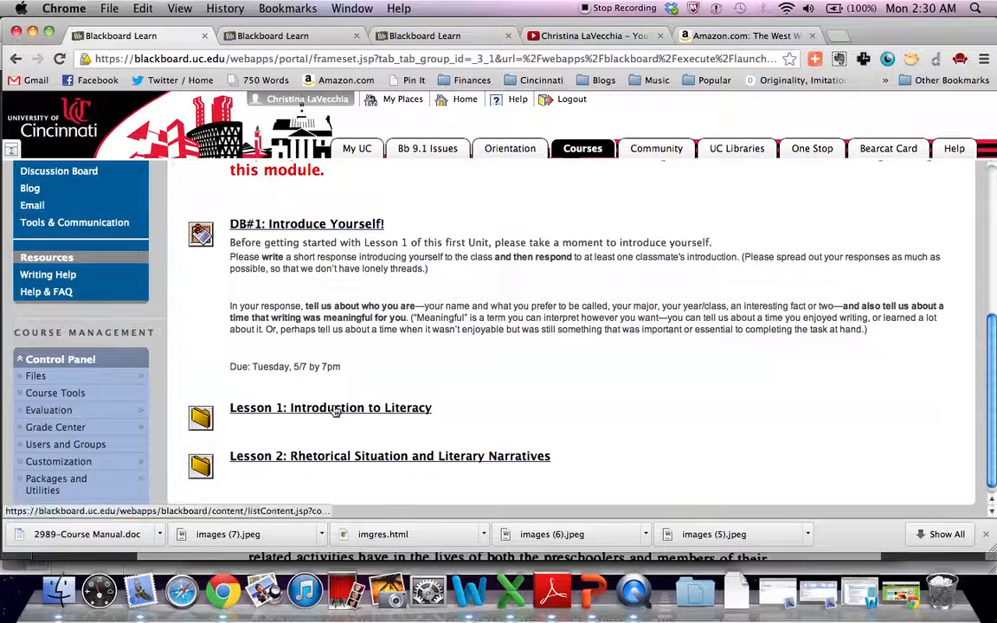
View Lesson 1: Introduction to Literacy, its video and the DB#2: Your Literacies prompt.
click(330, 408)
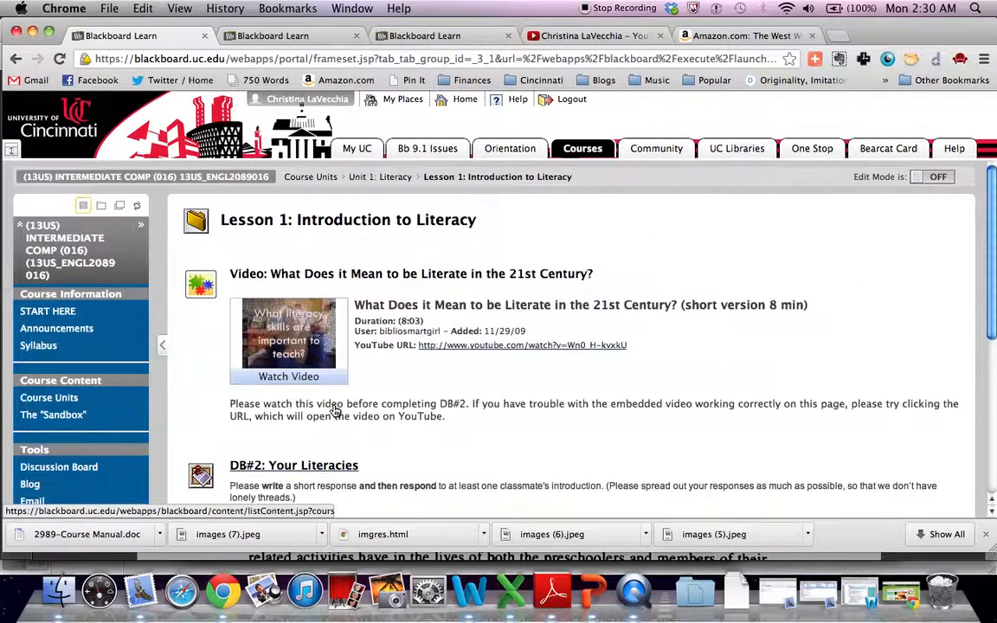
scroll(down, 3)
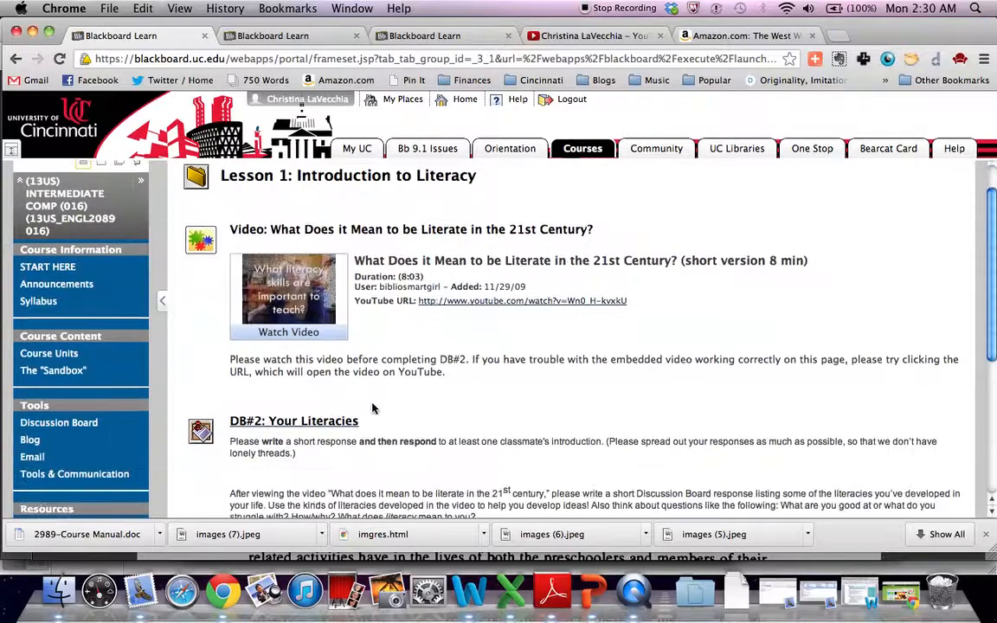
scroll(down, 3)
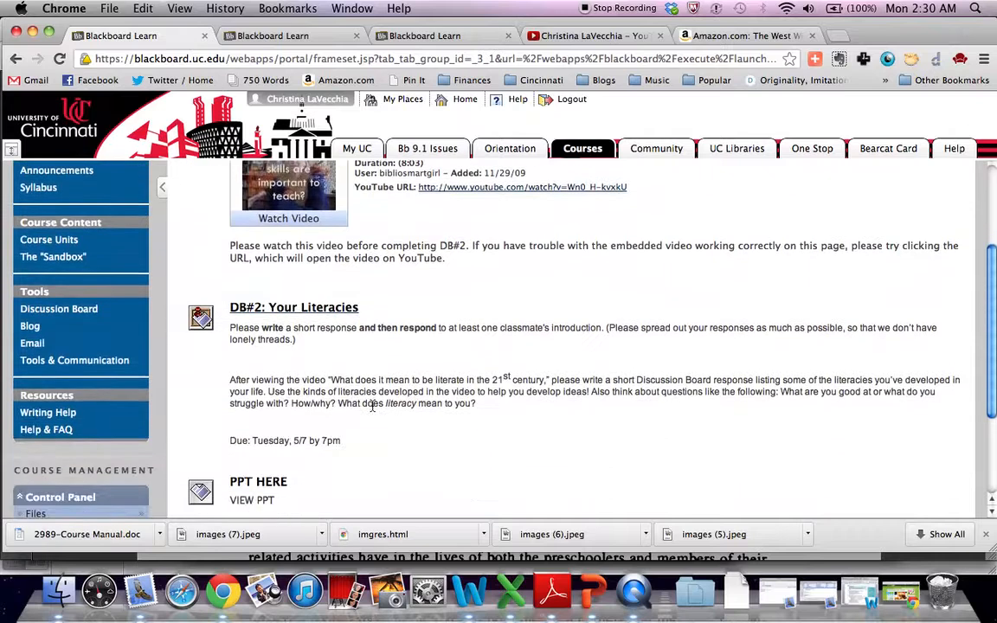
scroll(up, 3)
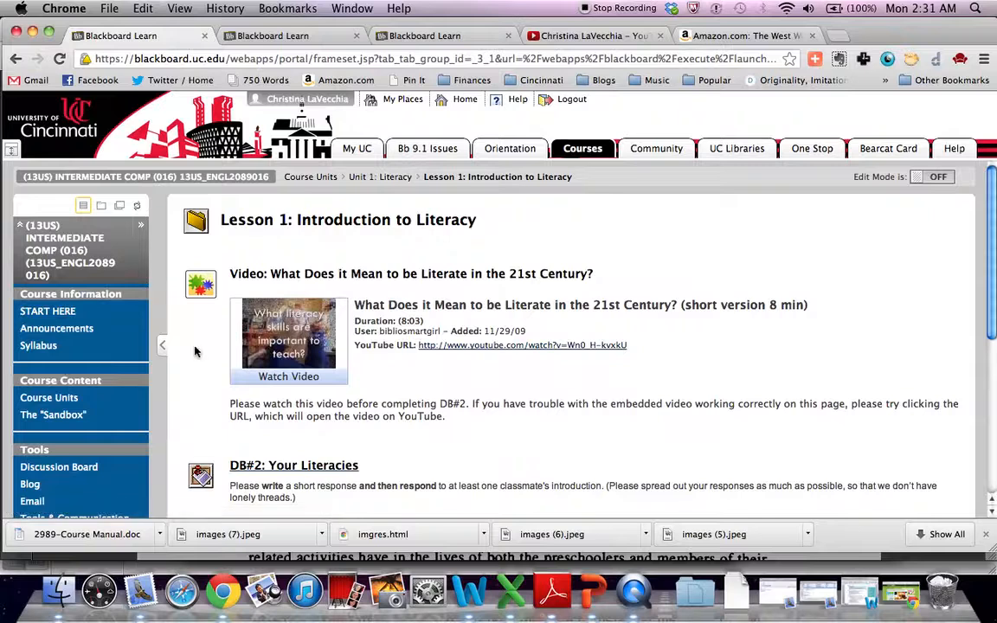
scroll(down, 3)
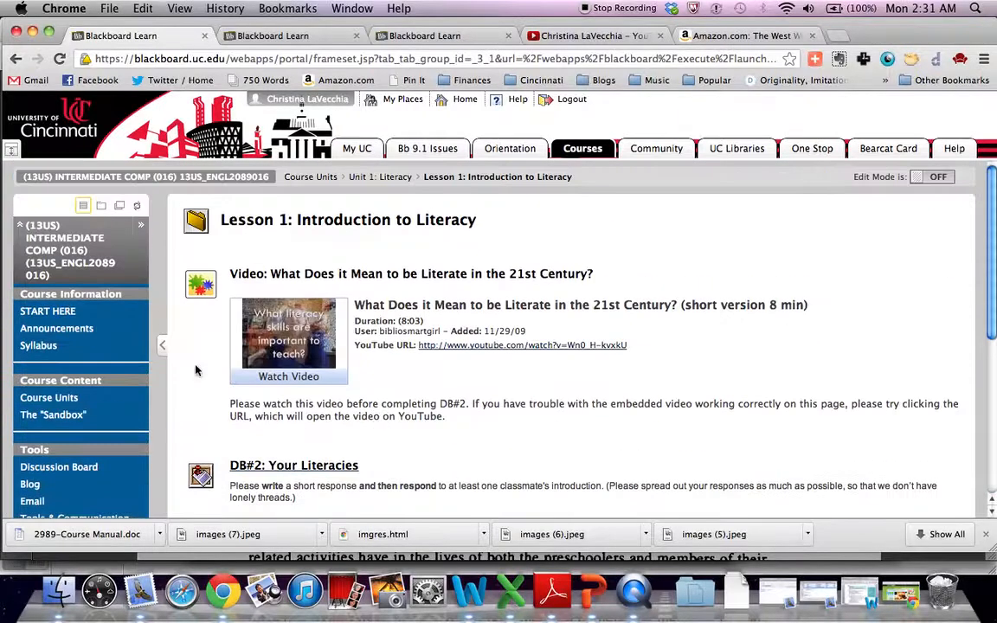
mouse_move(374, 481)
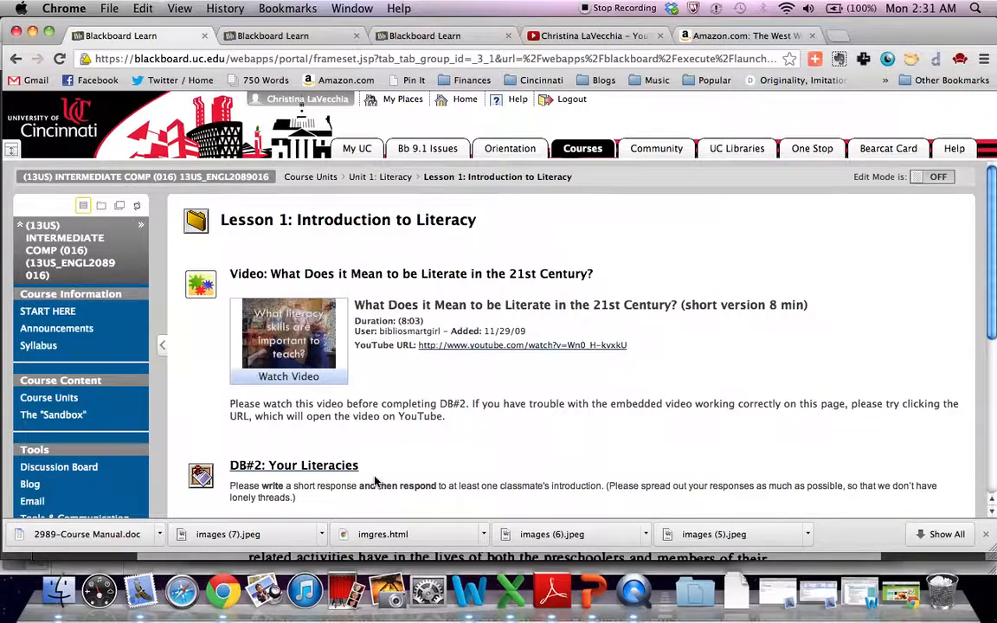
scroll(down, 3)
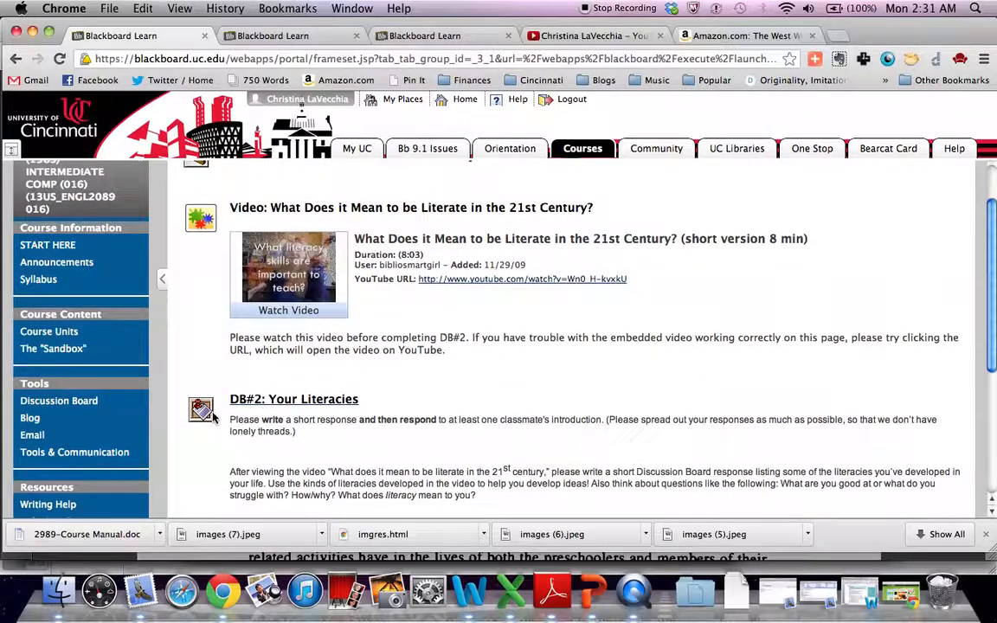
mouse_move(274, 398)
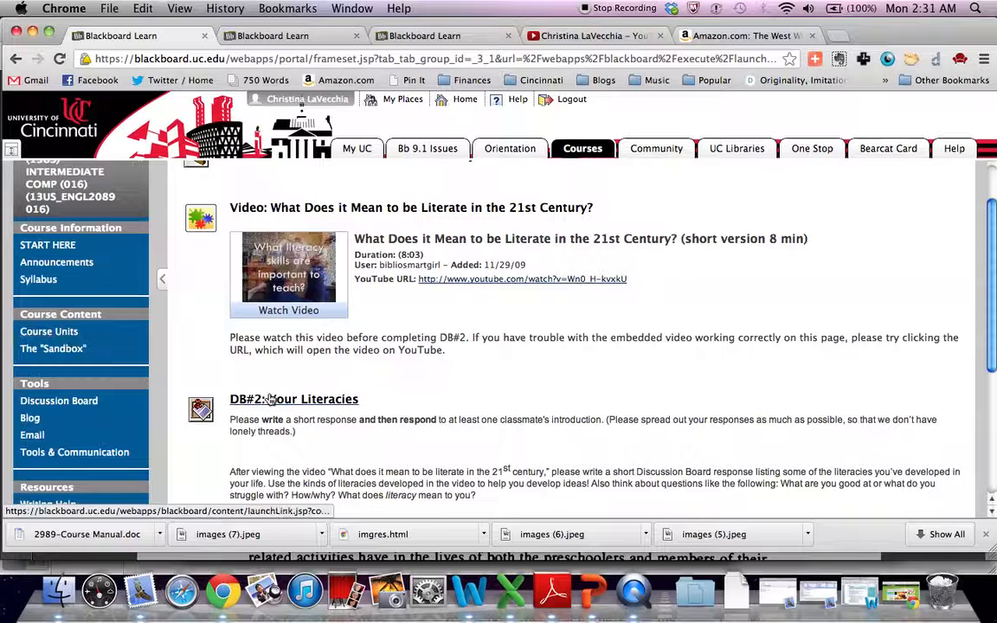
mouse_move(294, 398)
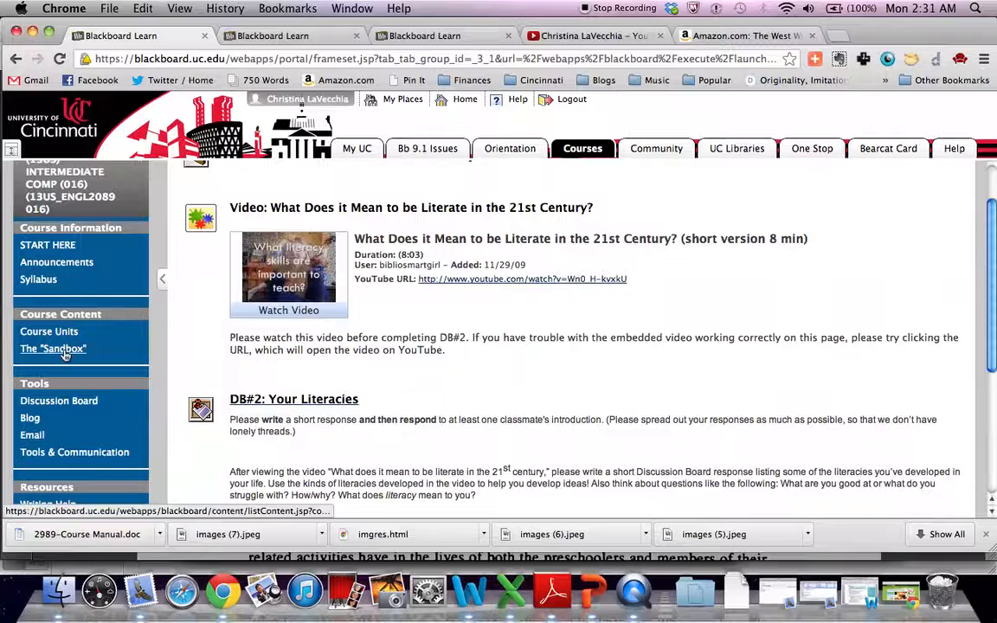
Show The Sandbox page explaining extra writing help and the Unit 1 Sandbox.
click(52, 348)
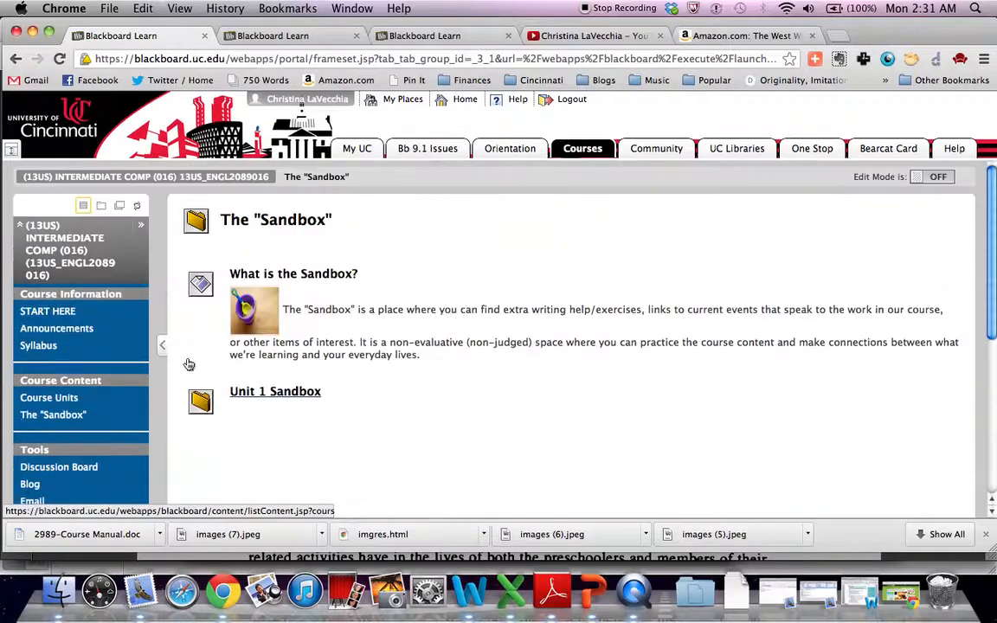
mouse_move(384, 362)
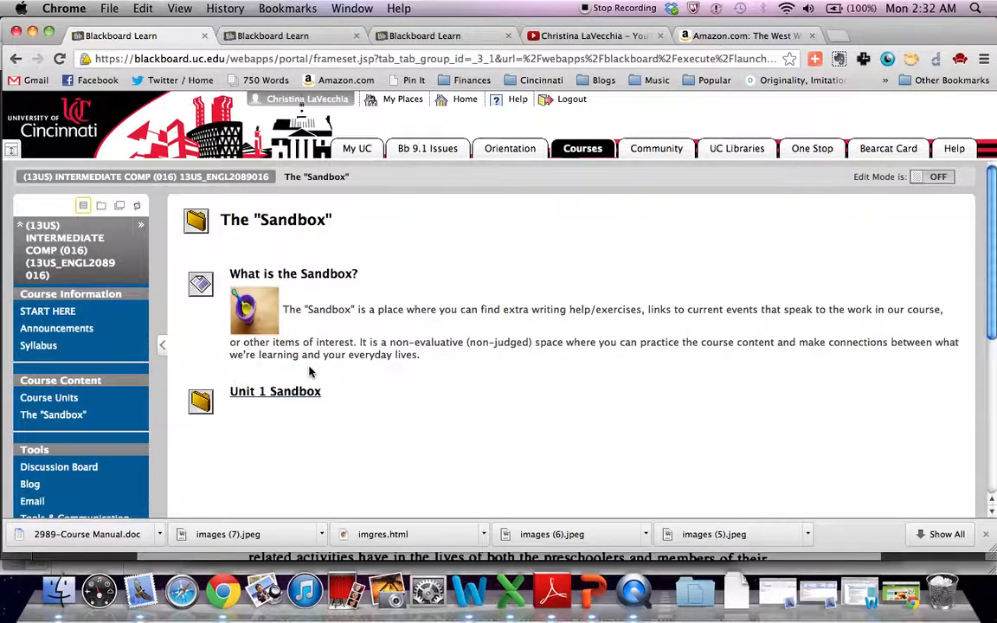
scroll(down, 3)
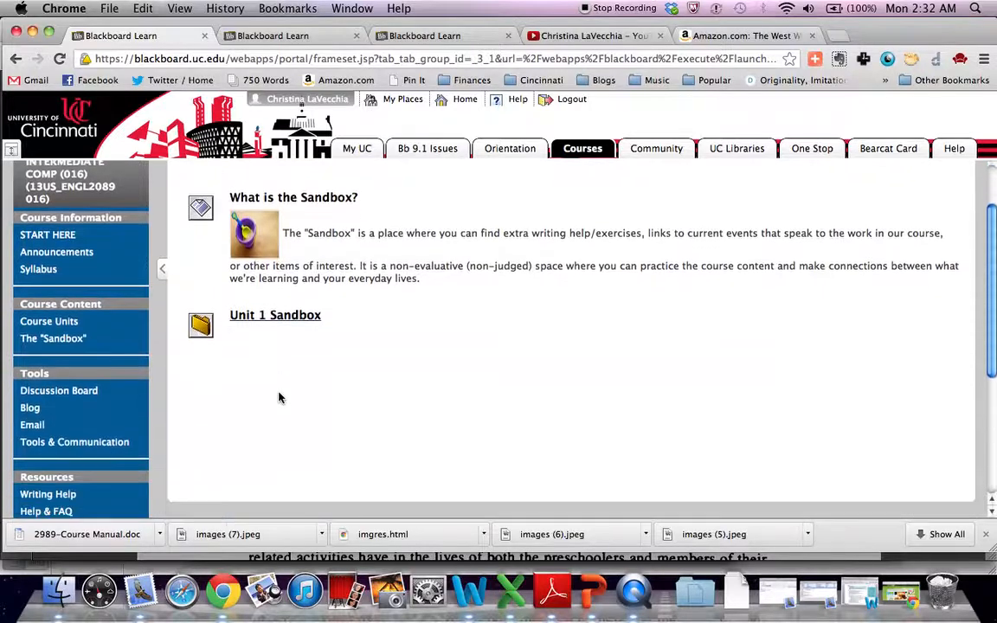
scroll(down, 3)
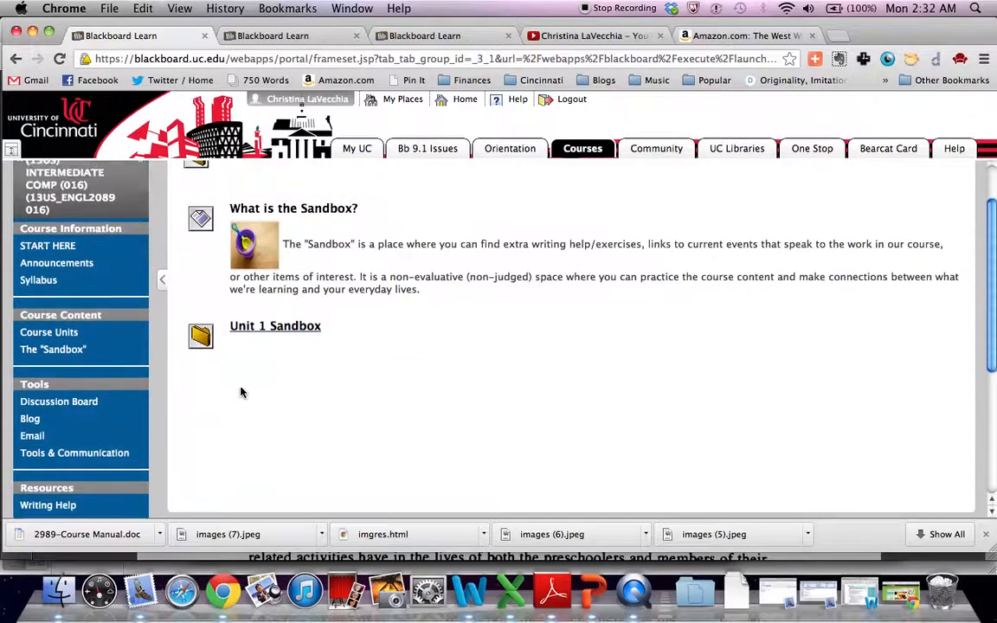
scroll(down, 3)
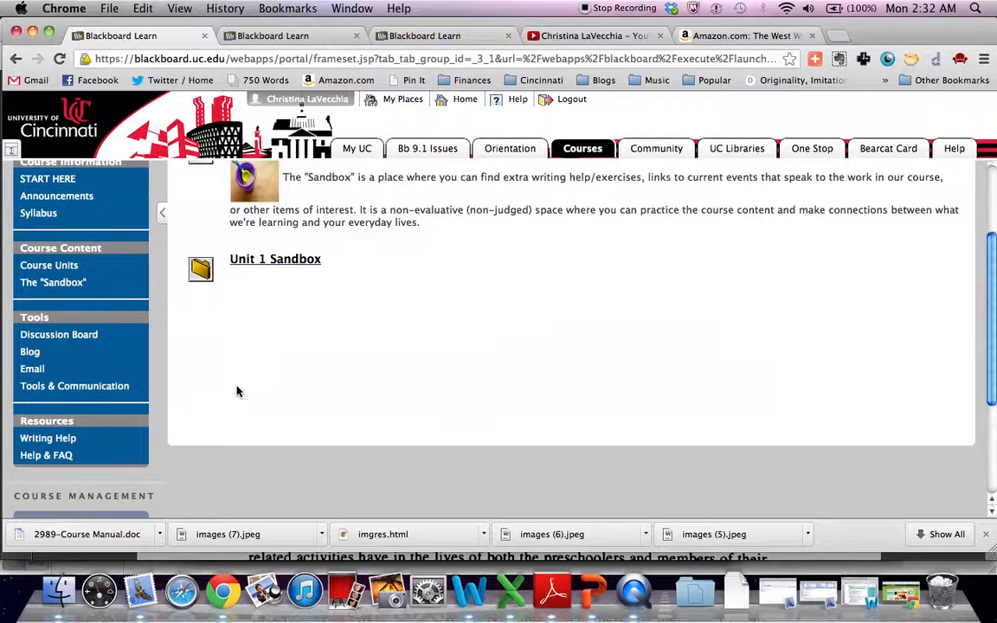
mouse_move(135, 384)
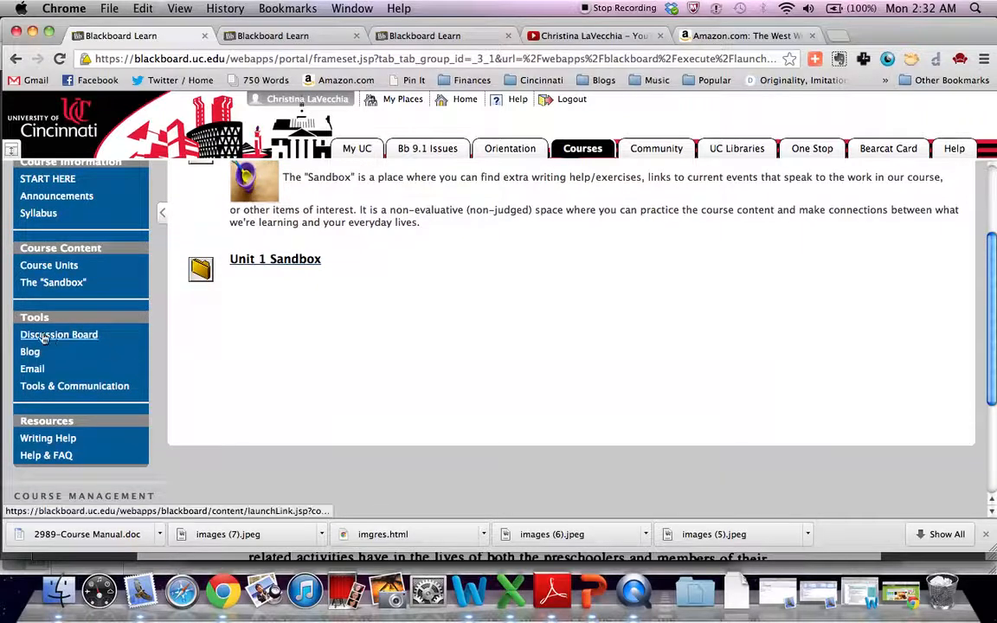
mouse_move(76, 377)
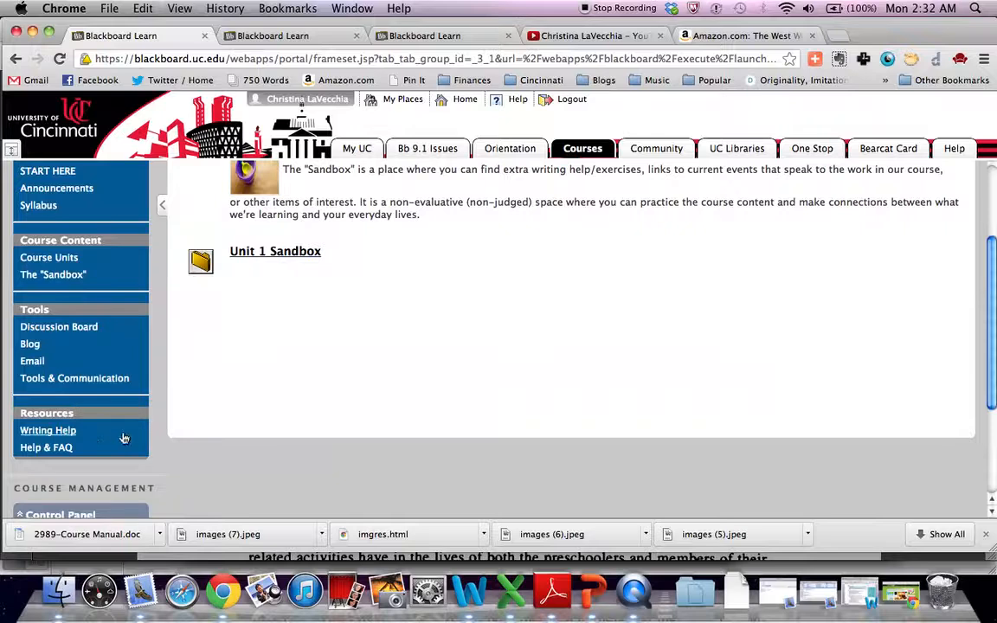
Show the Writing Help page with the Purdue OWL and LAC Learning Resources links.
click(49, 429)
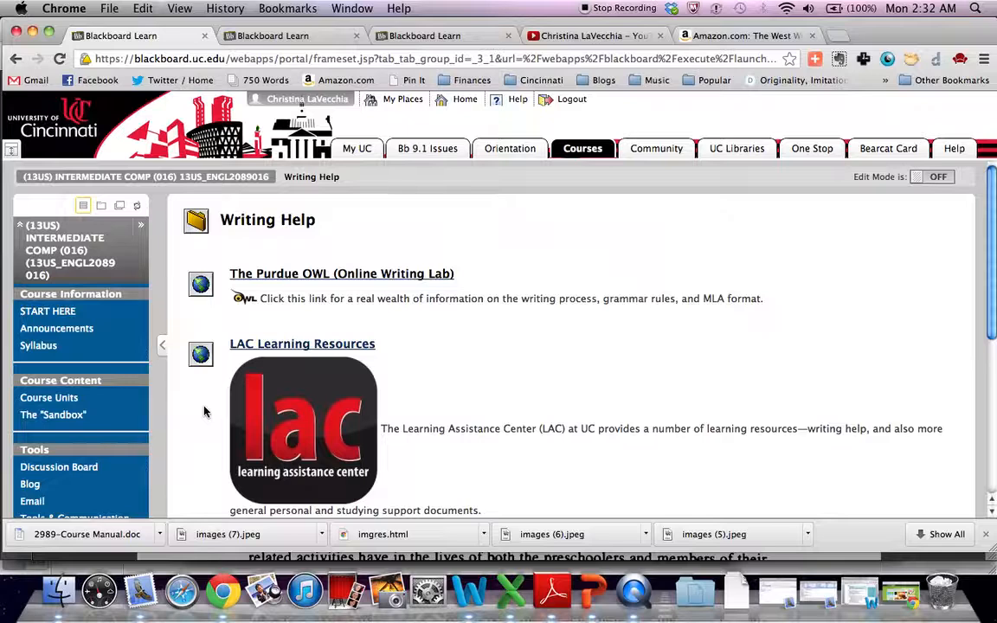
mouse_move(147, 417)
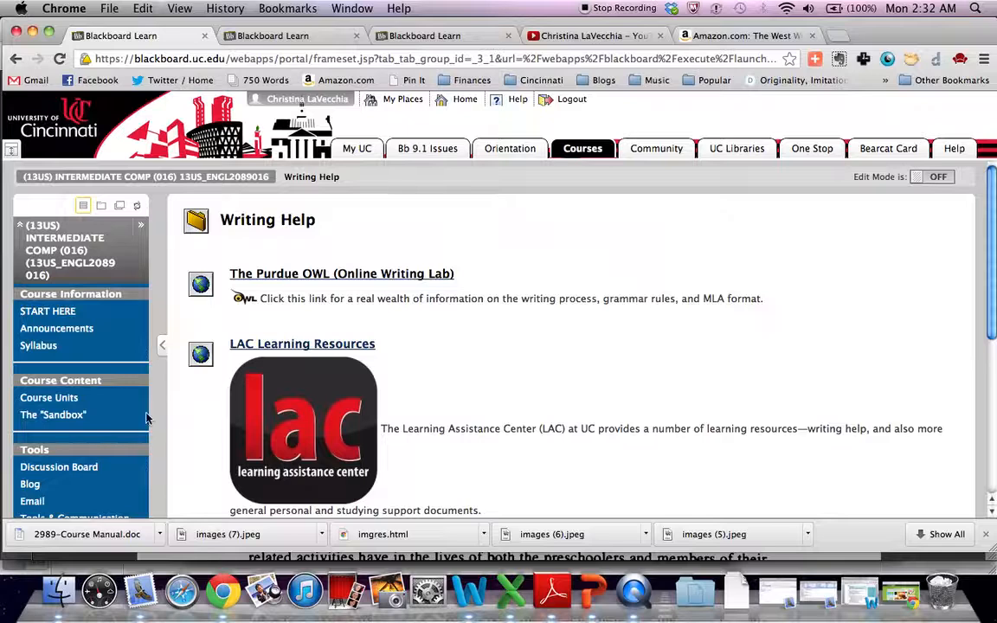
scroll(down, 3)
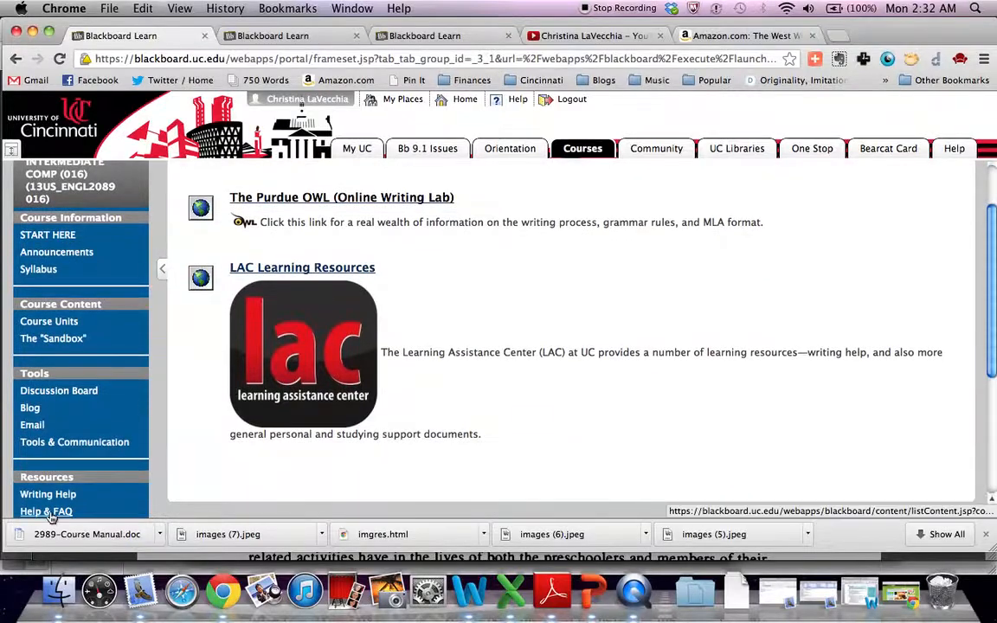
Show the Help & FAQ page with Blackboard Help for Students and UCit Blackboard Help.
click(45, 512)
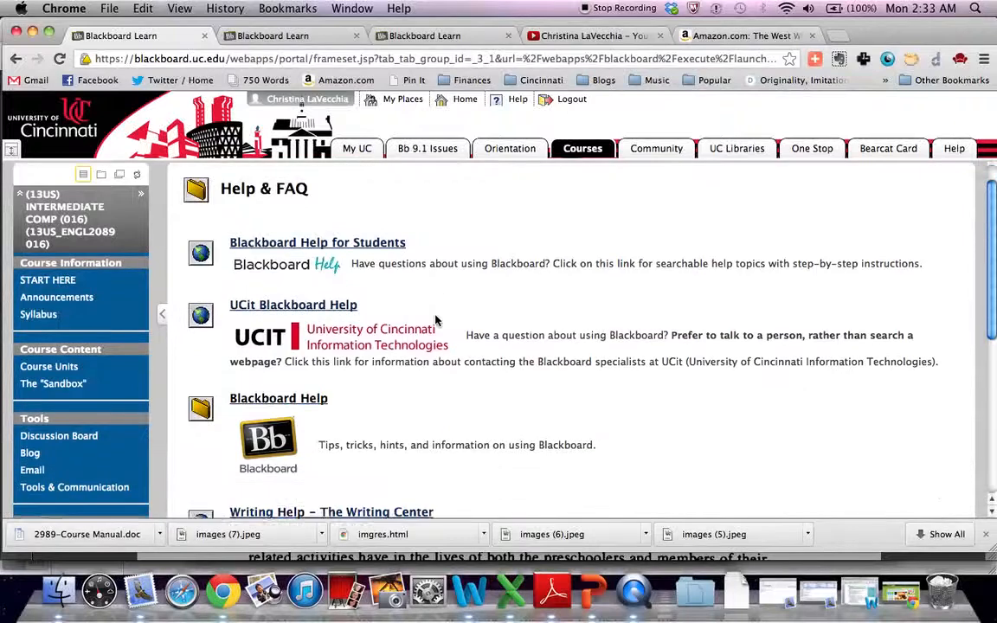
scroll(down, 3)
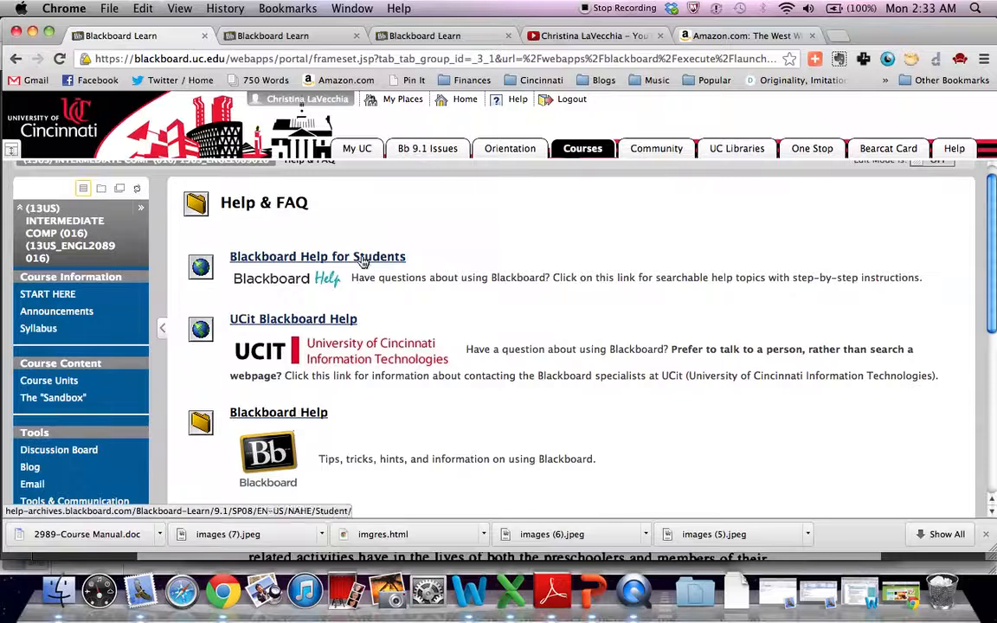
mouse_move(346, 363)
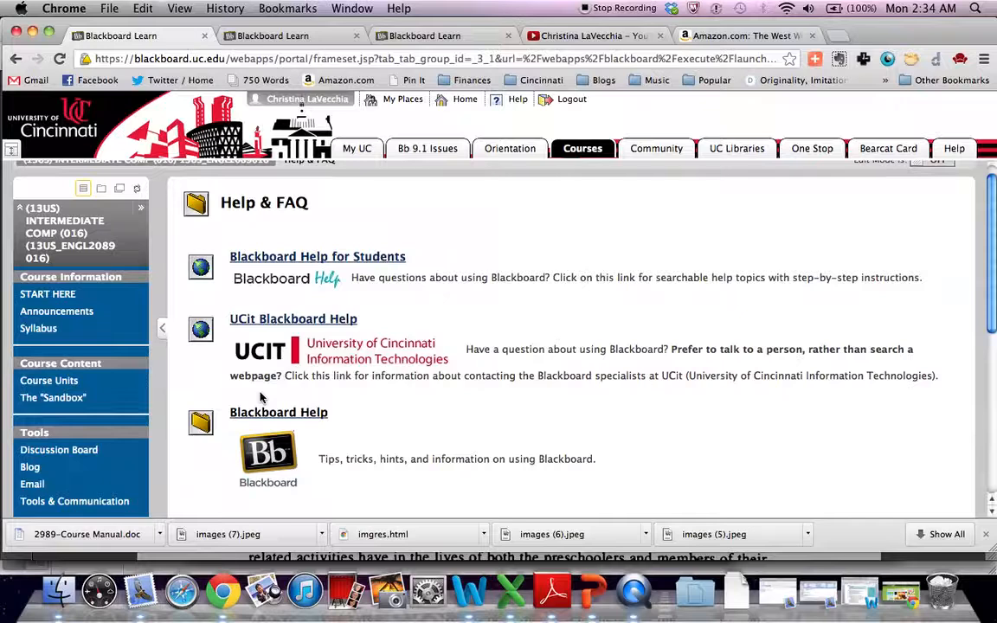
mouse_move(377, 339)
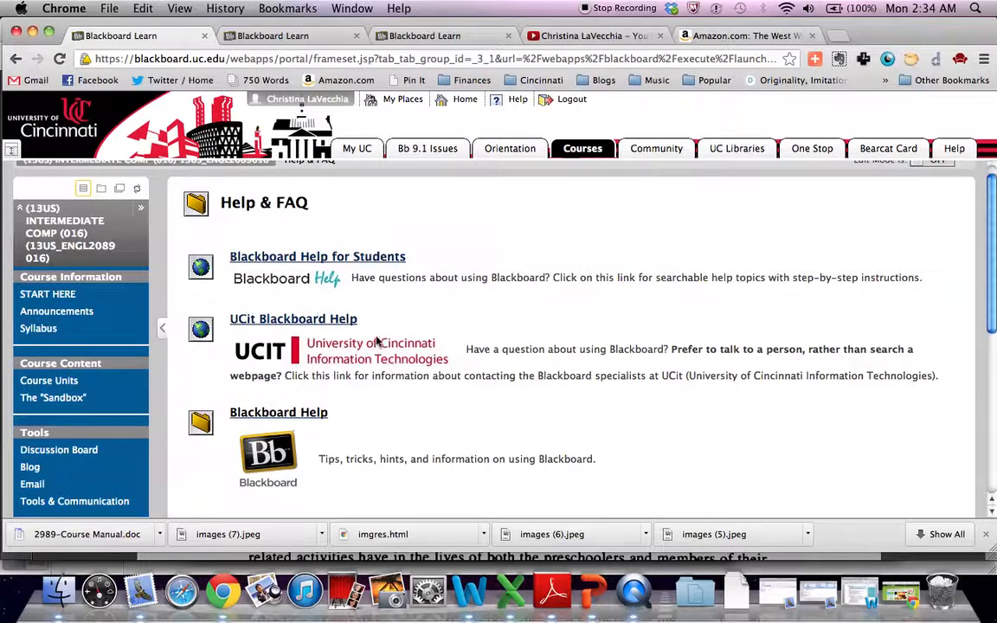
mouse_move(388, 398)
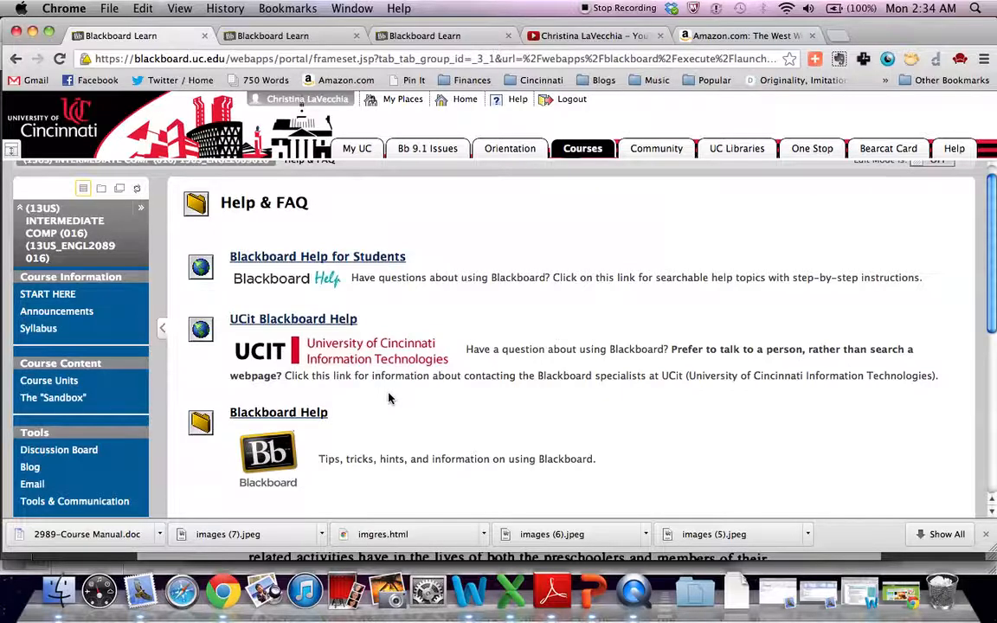
mouse_move(303, 263)
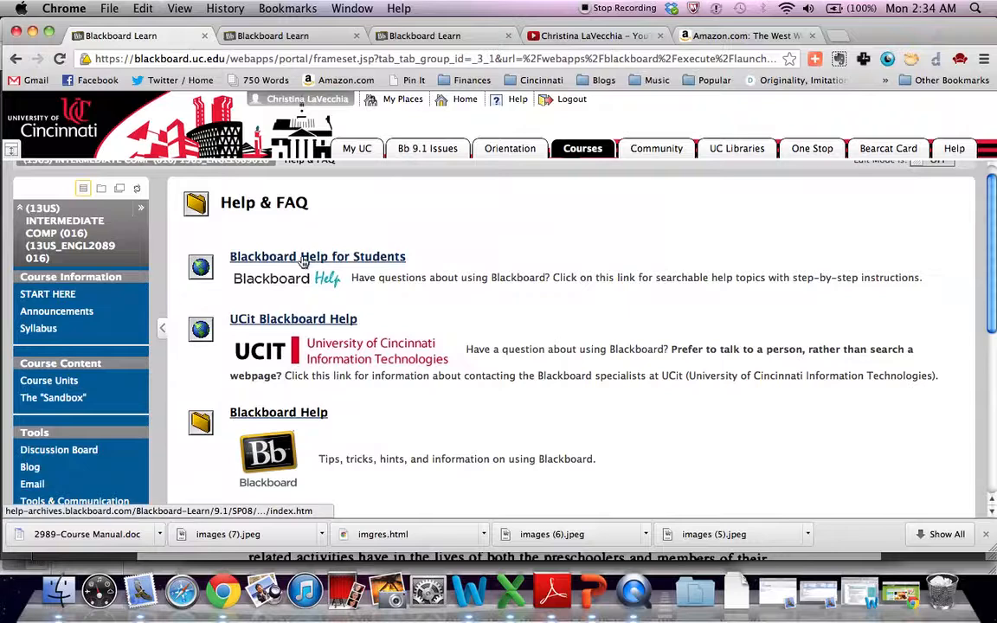
scroll(down, 3)
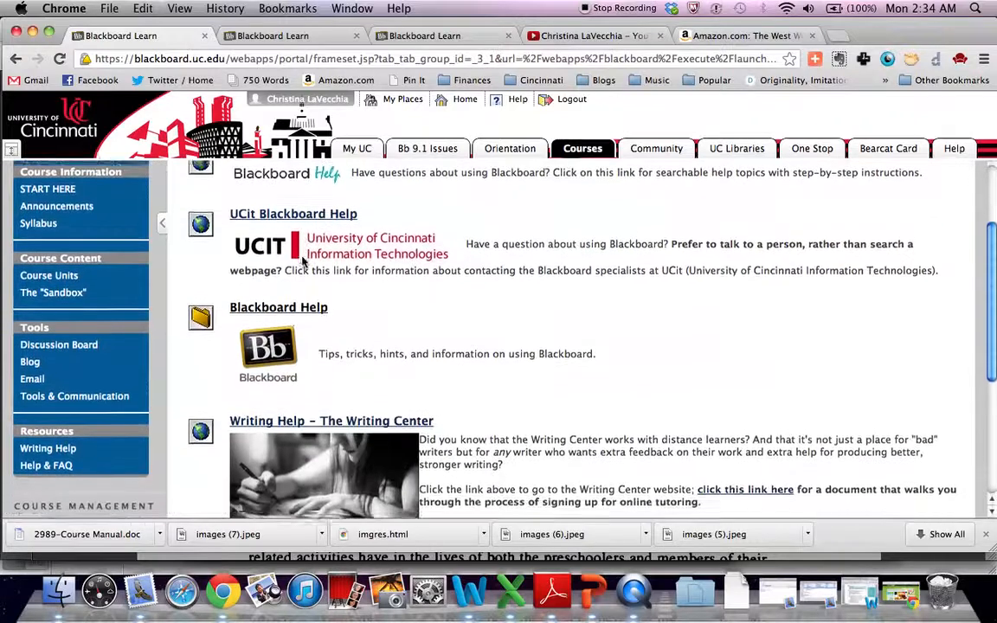
scroll(down, 3)
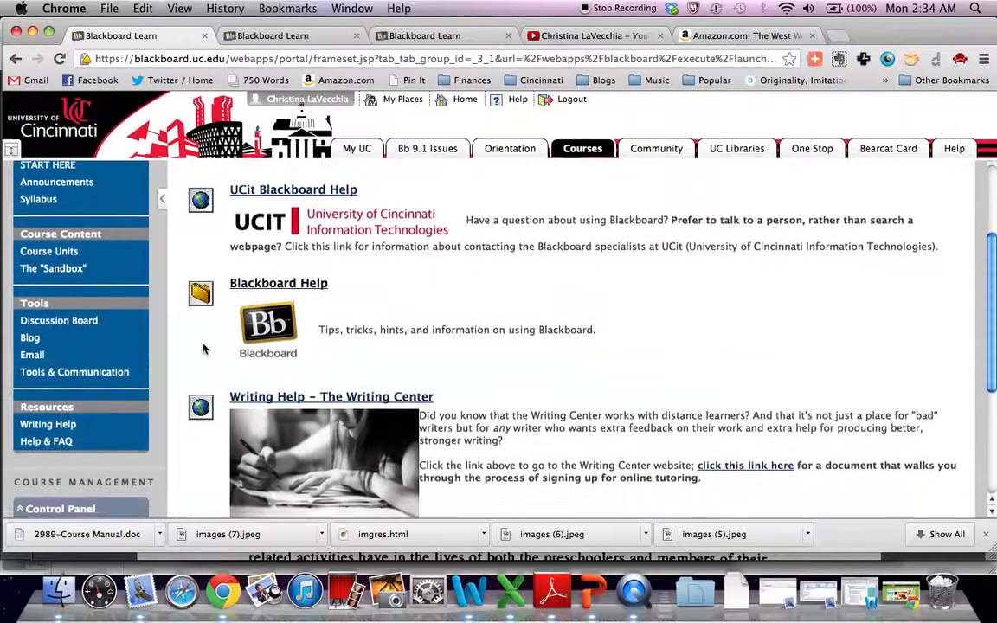
click(45, 442)
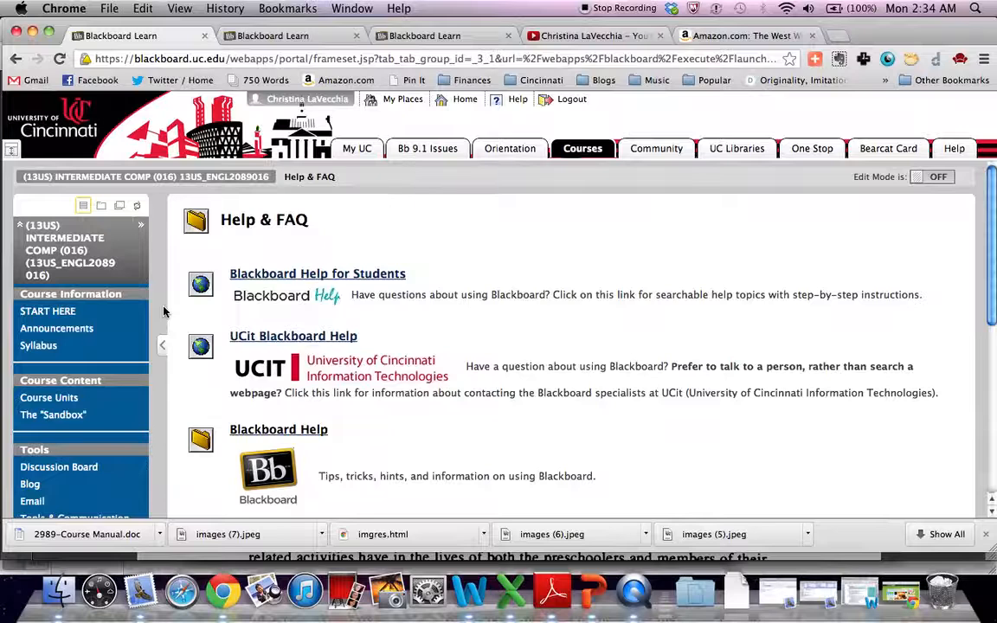
mouse_move(48, 396)
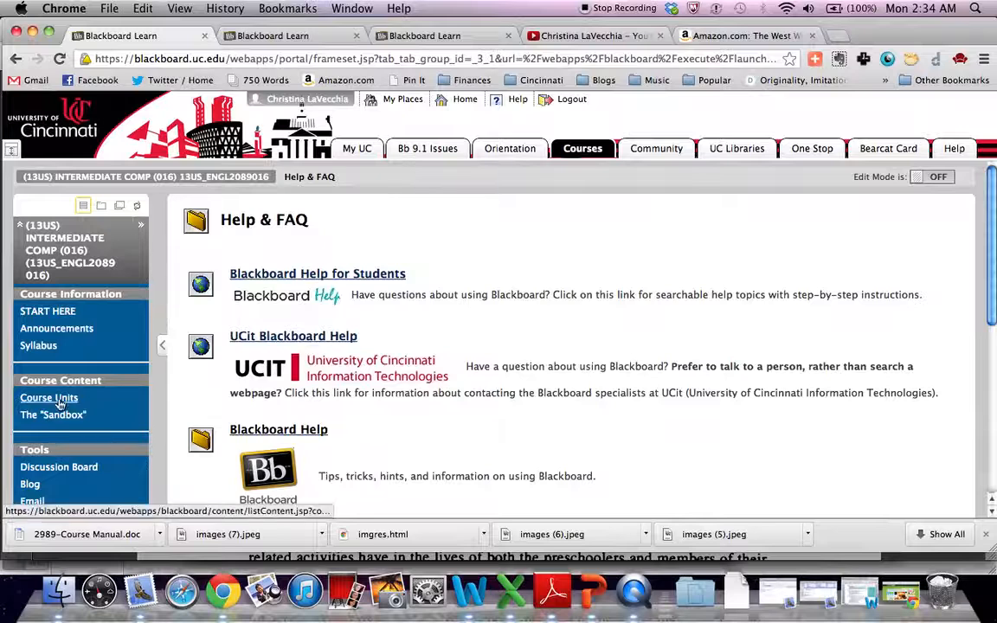
Show Unit 1: Literacy from Course Units, scrolling past DB#1 Introduce Yourself to Lessons 1 and 2.
click(48, 396)
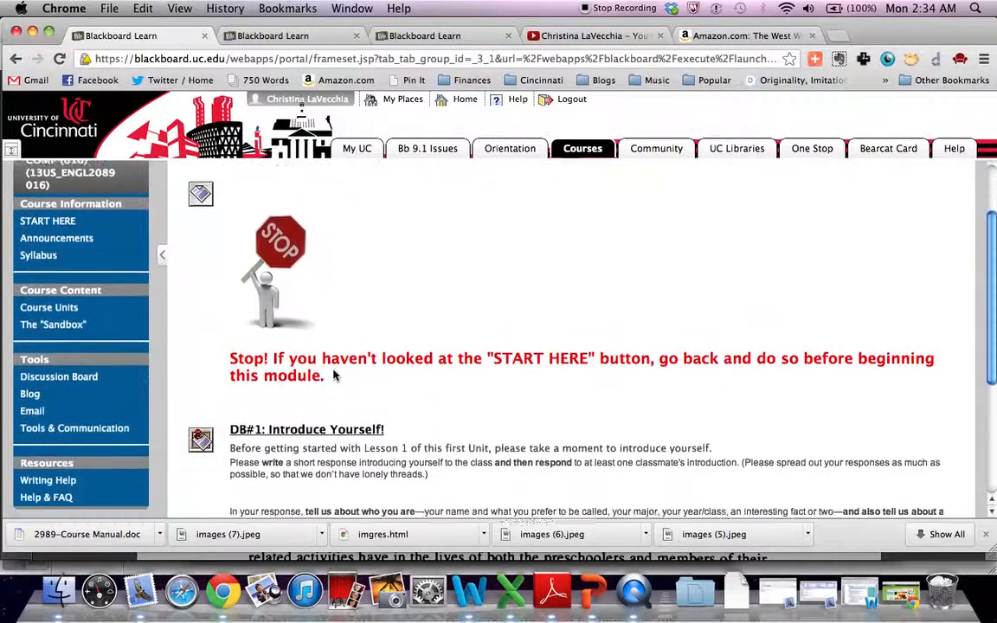
scroll(down, 3)
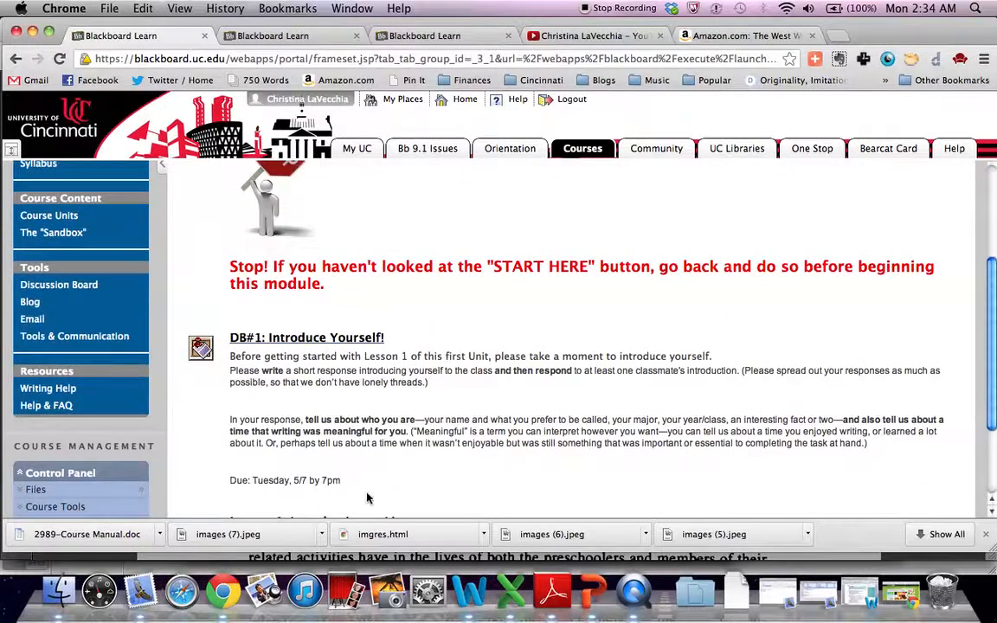
scroll(down, 3)
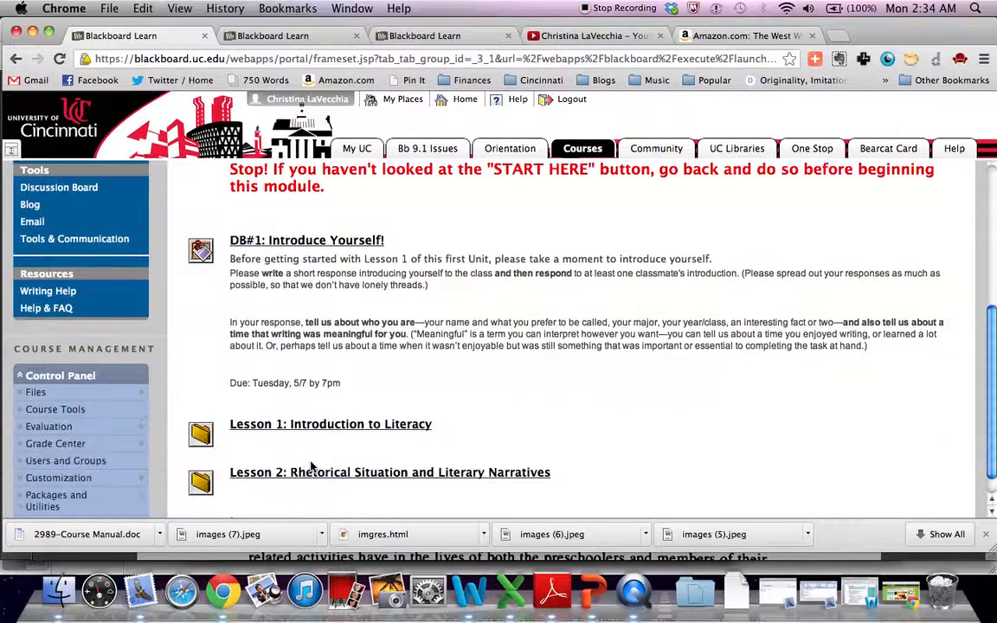
mouse_move(257, 359)
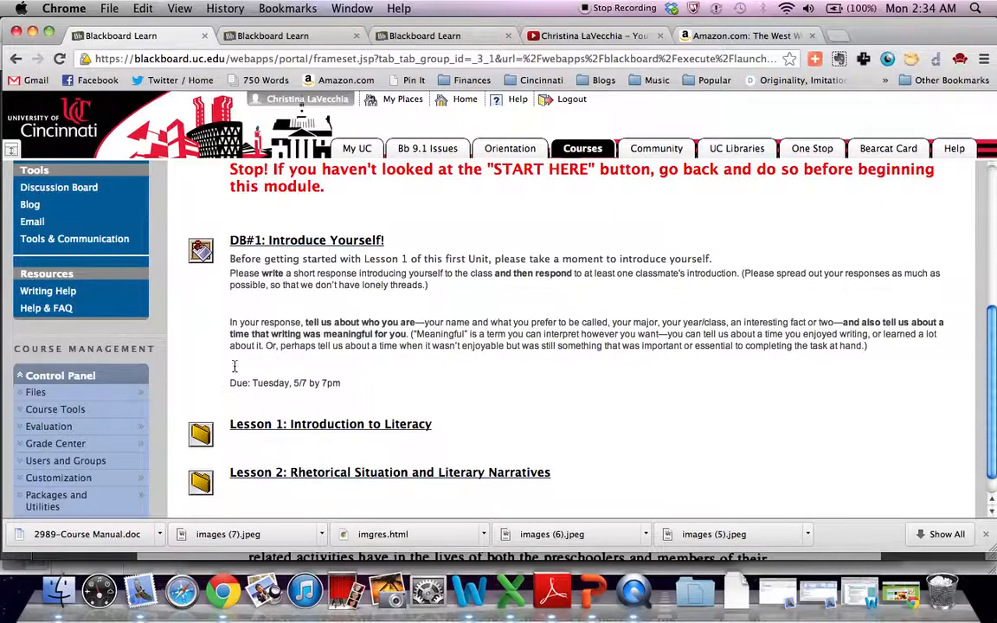
mouse_move(367, 411)
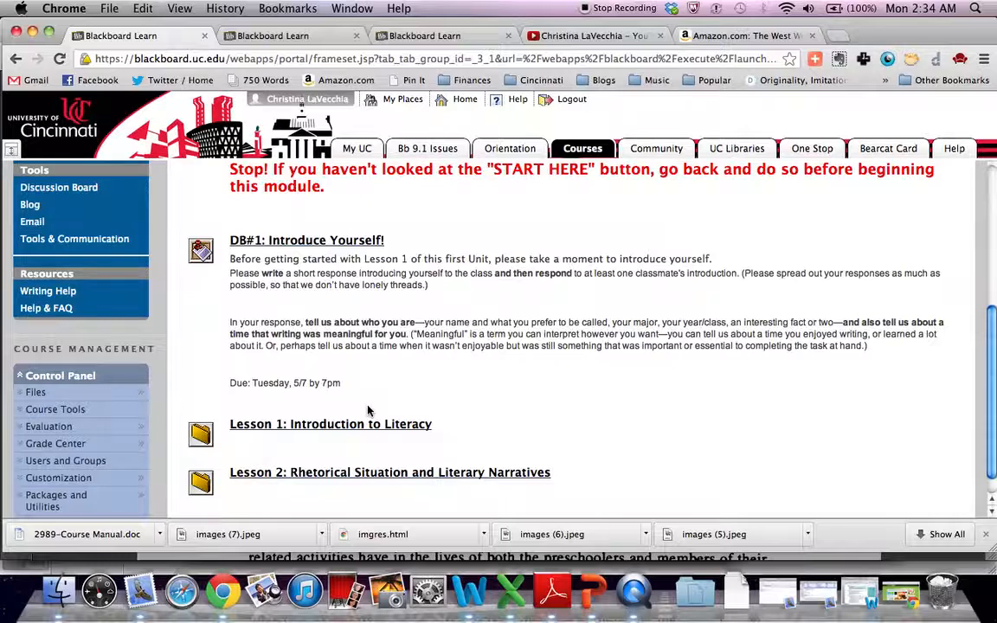
mouse_move(257, 365)
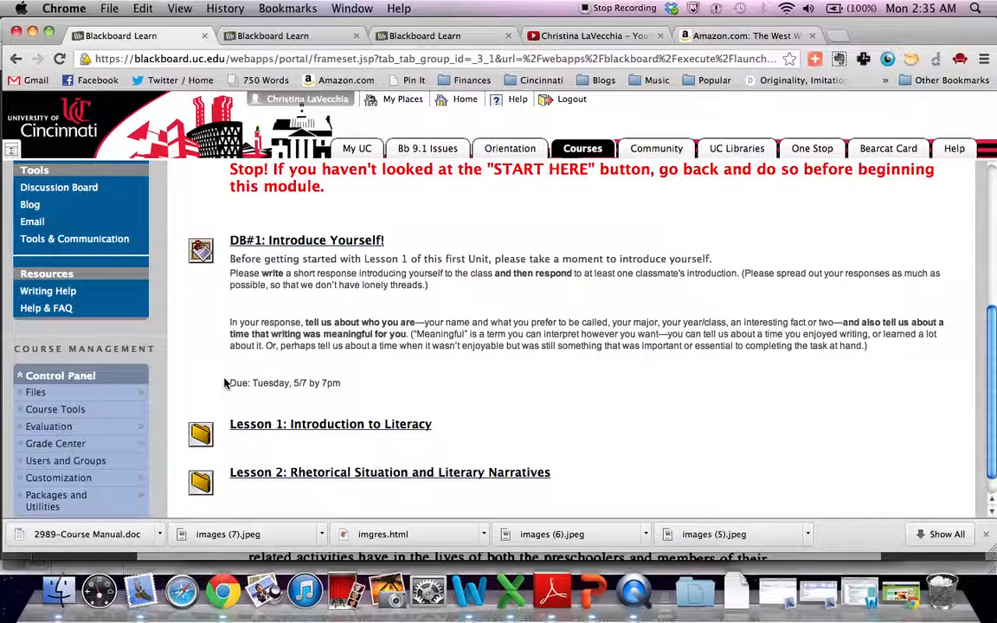
mouse_move(474, 377)
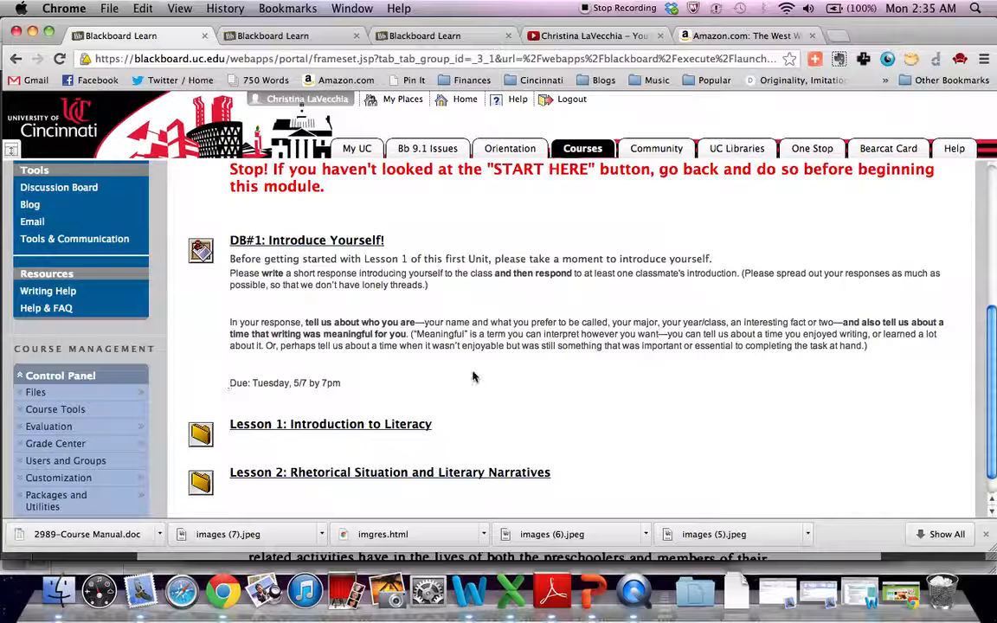